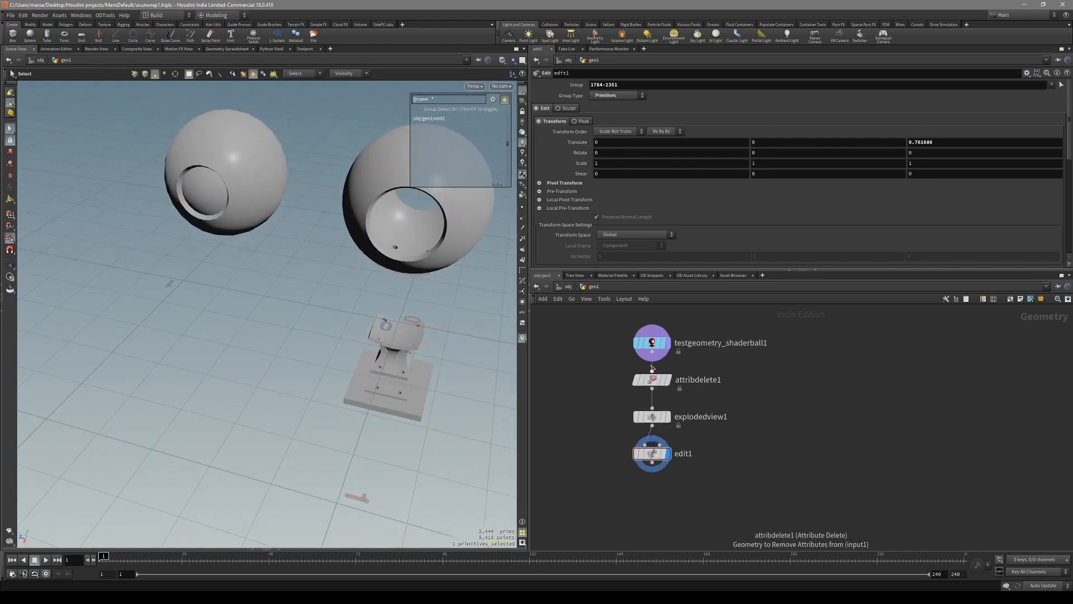
# Step: Toggle the display flag between attribdelete1 and edit1 to compare the intact and exploded ball
pyautogui.click(651, 379)
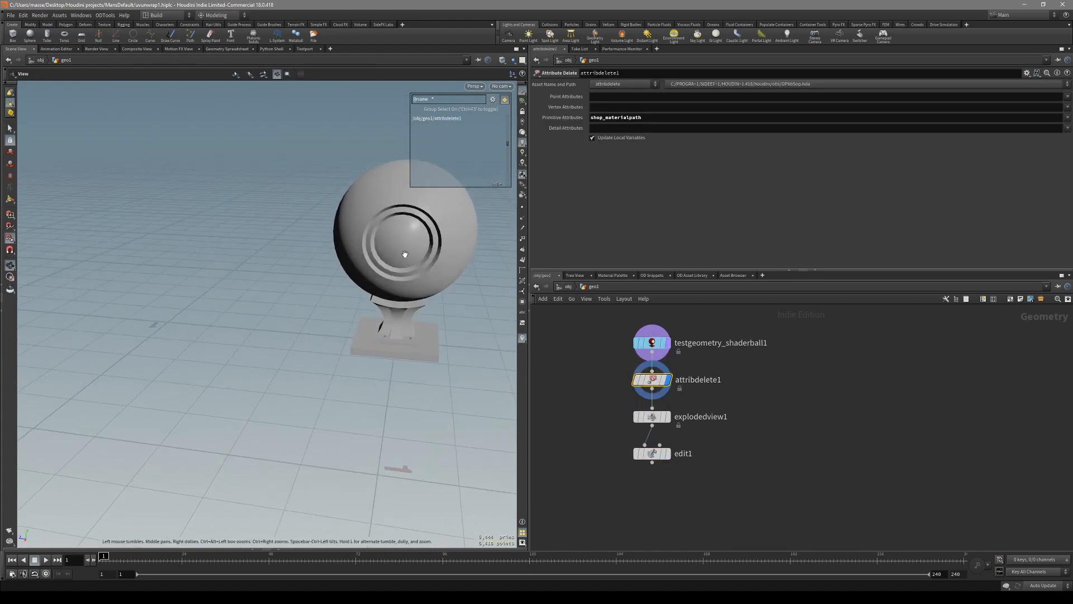
pyautogui.click(652, 379)
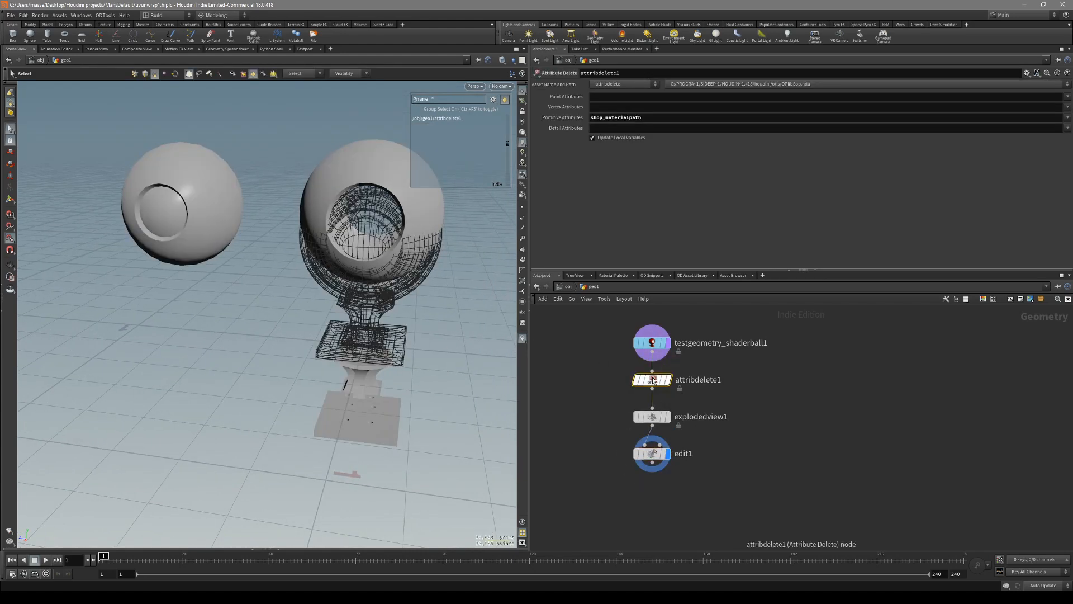
pyautogui.click(651, 380)
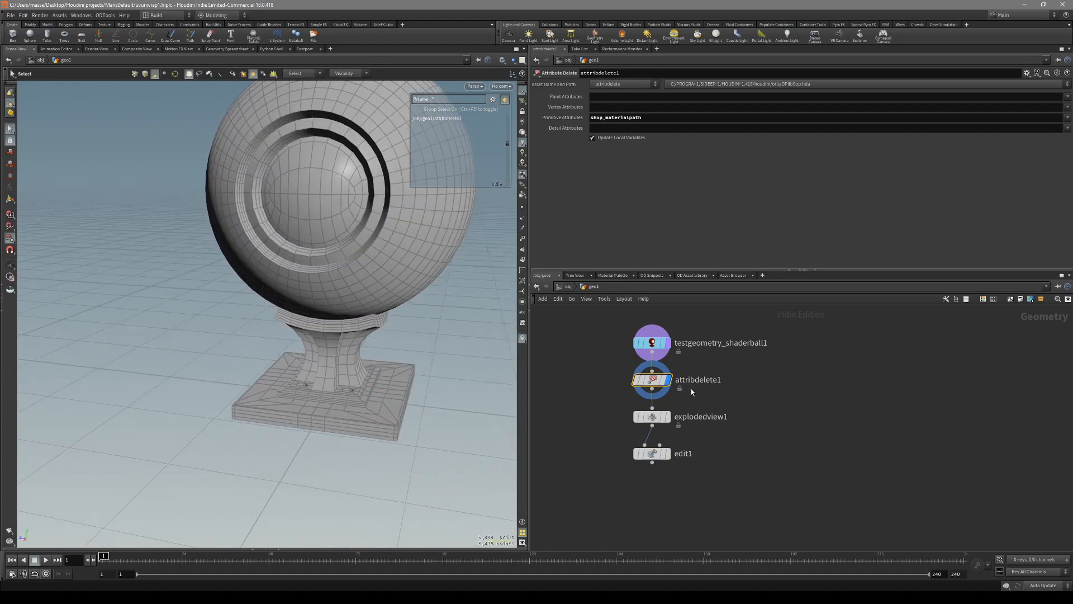
pyautogui.click(651, 453)
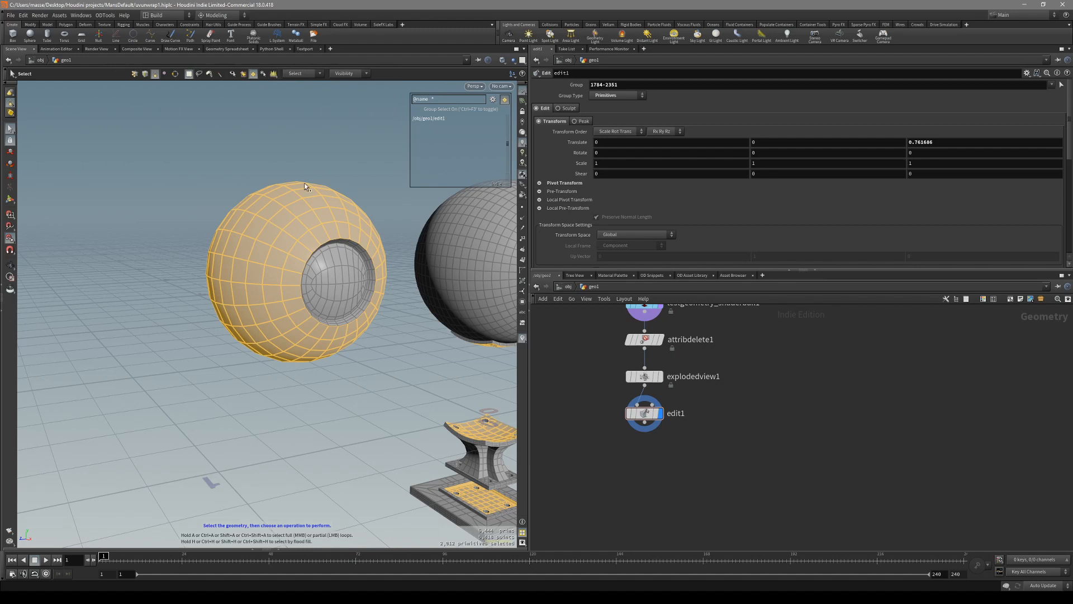
pyautogui.moveTo(308, 244)
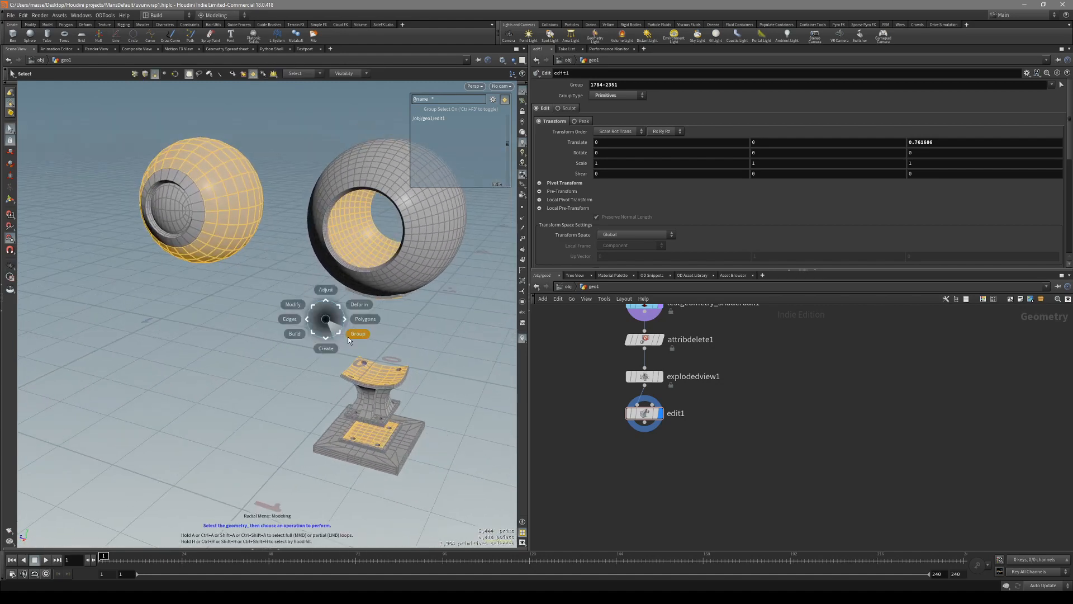
# Step: Turn the selected sphere-shell faces into a group node renamed high_prio
pyautogui.click(357, 333)
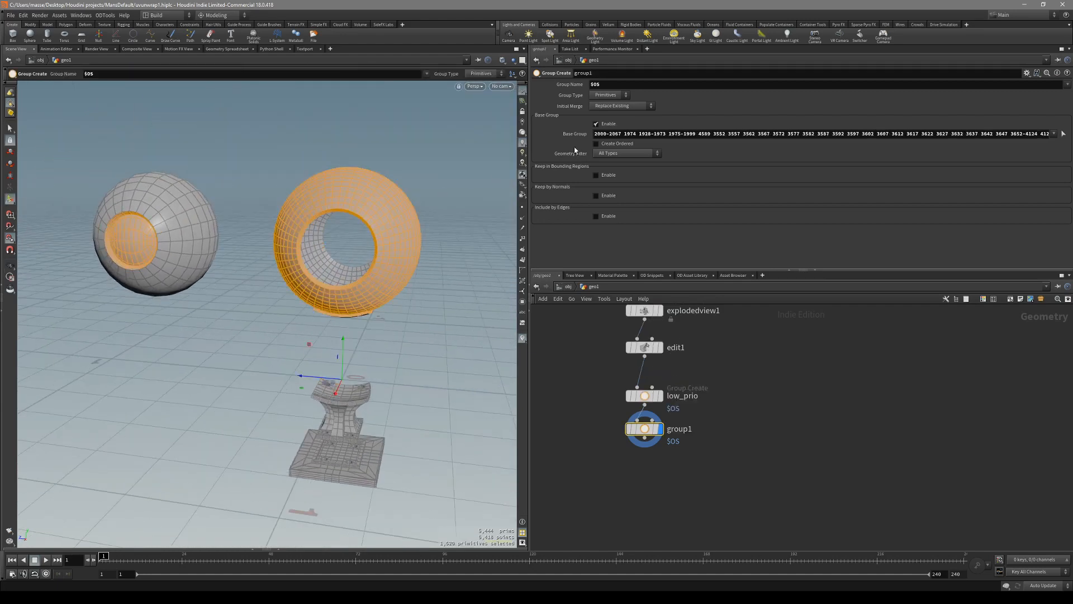
pyautogui.doubleClick(679, 429)
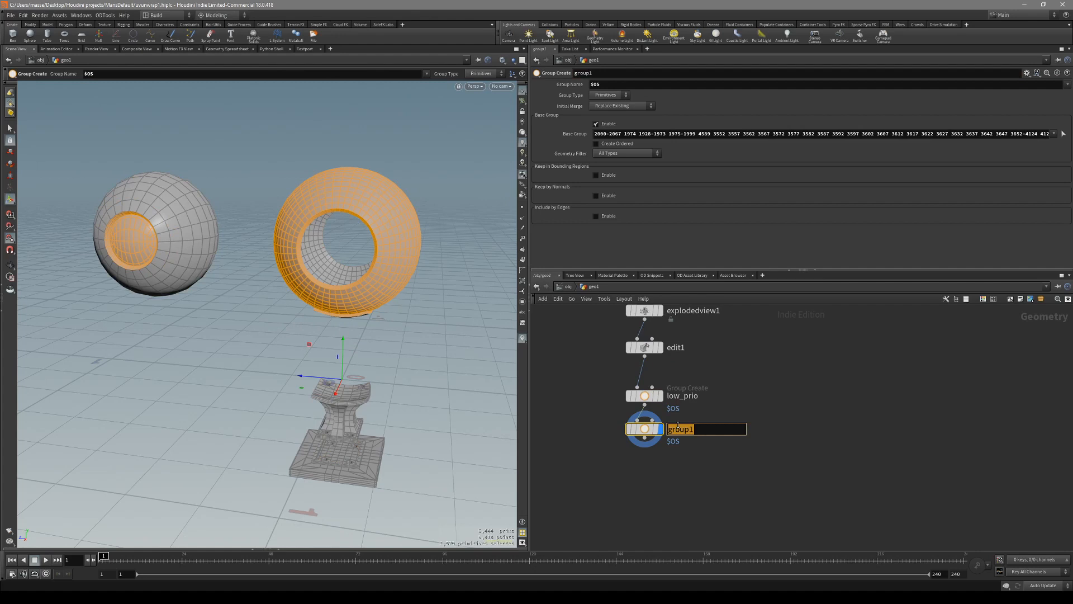
pyautogui.write('high_pri')
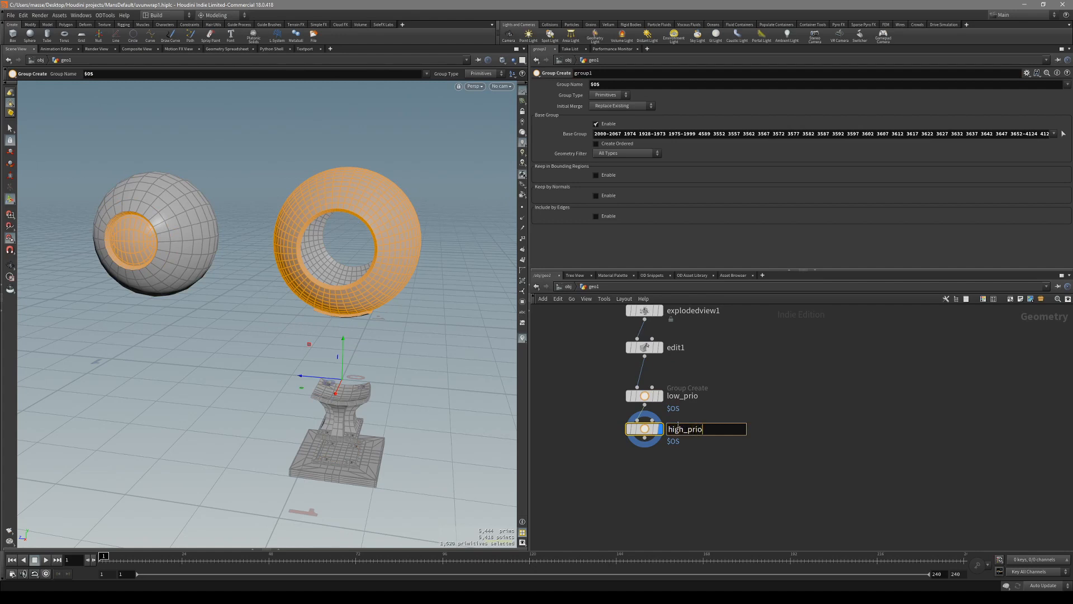
pyautogui.press('Return')
pyautogui.write('group')
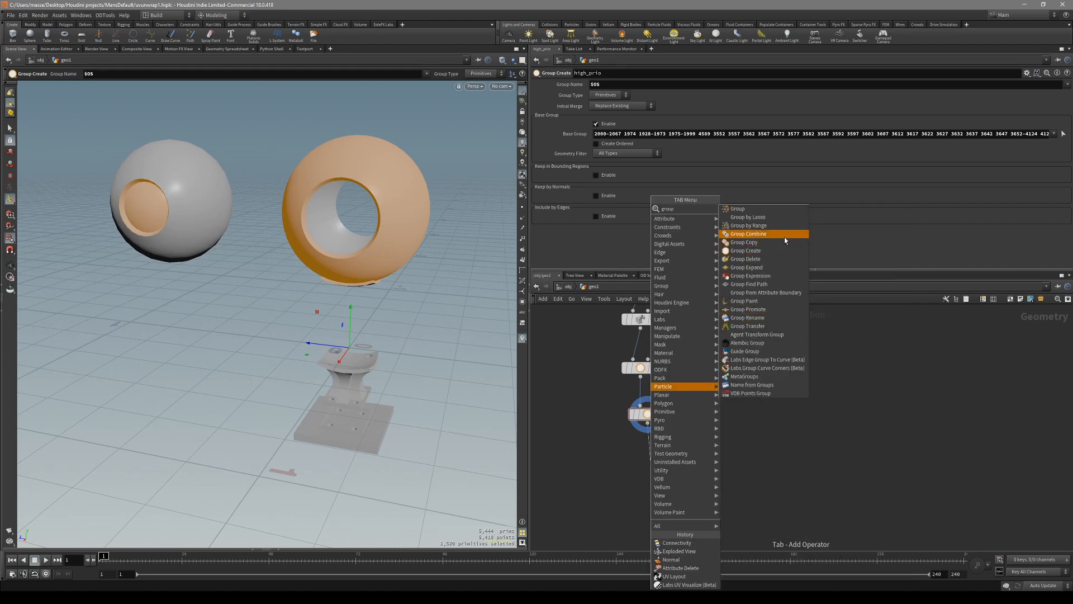
# Step: Add a Group Combine making medium_prio equal all but the priority groups
pyautogui.click(747, 234)
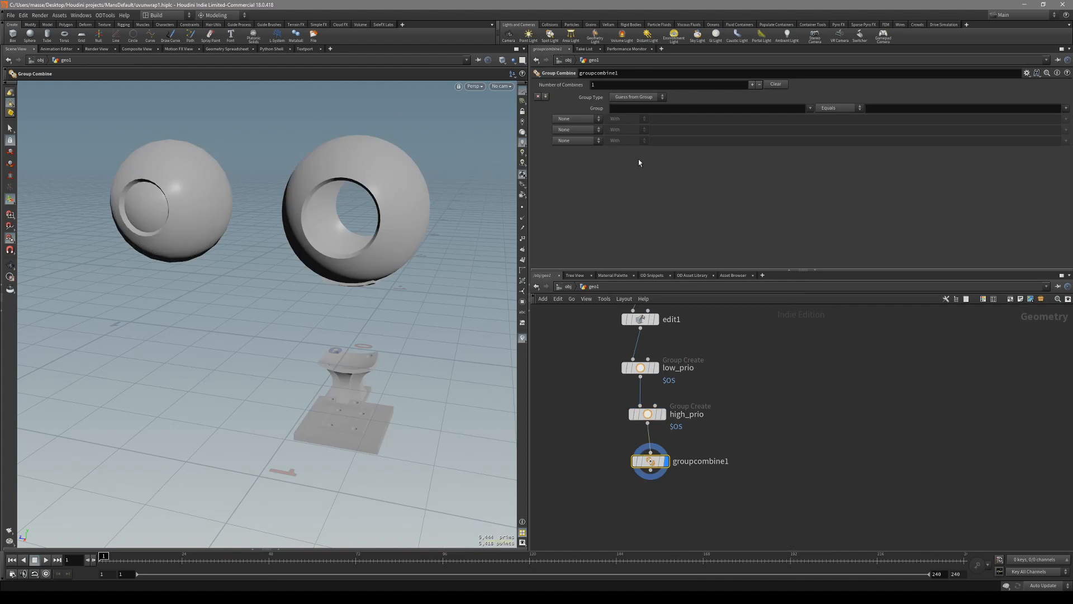
pyautogui.click(704, 107)
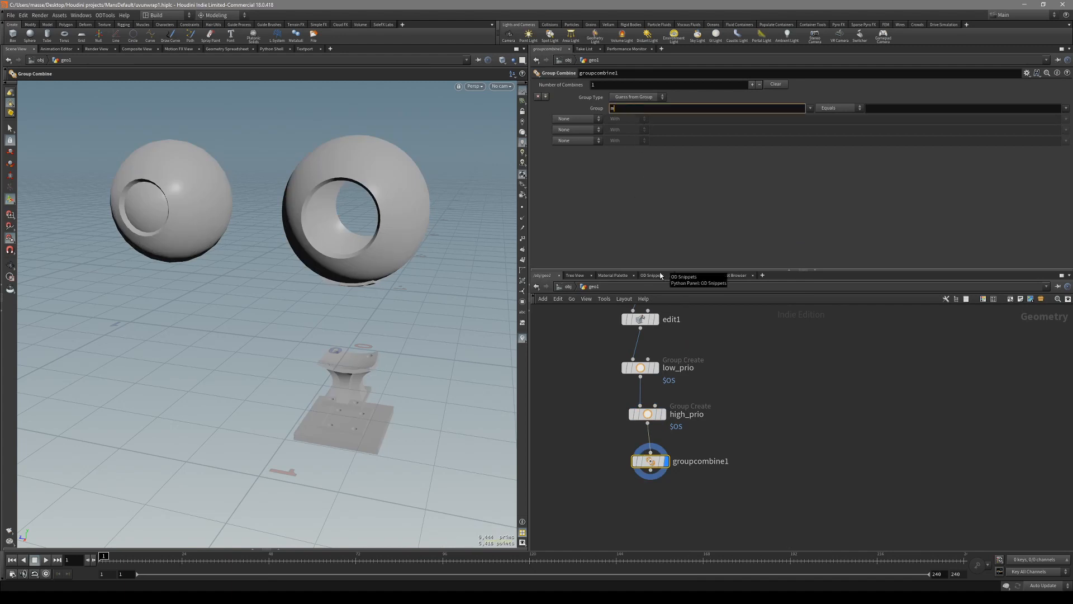
pyautogui.write('med_up prio')
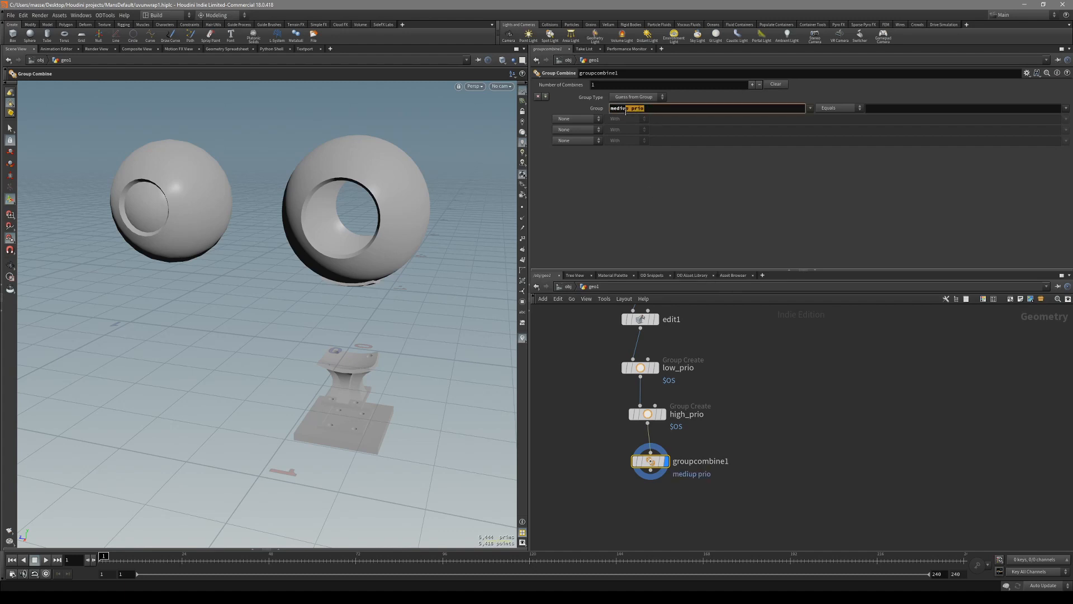
pyautogui.write('medium_p')
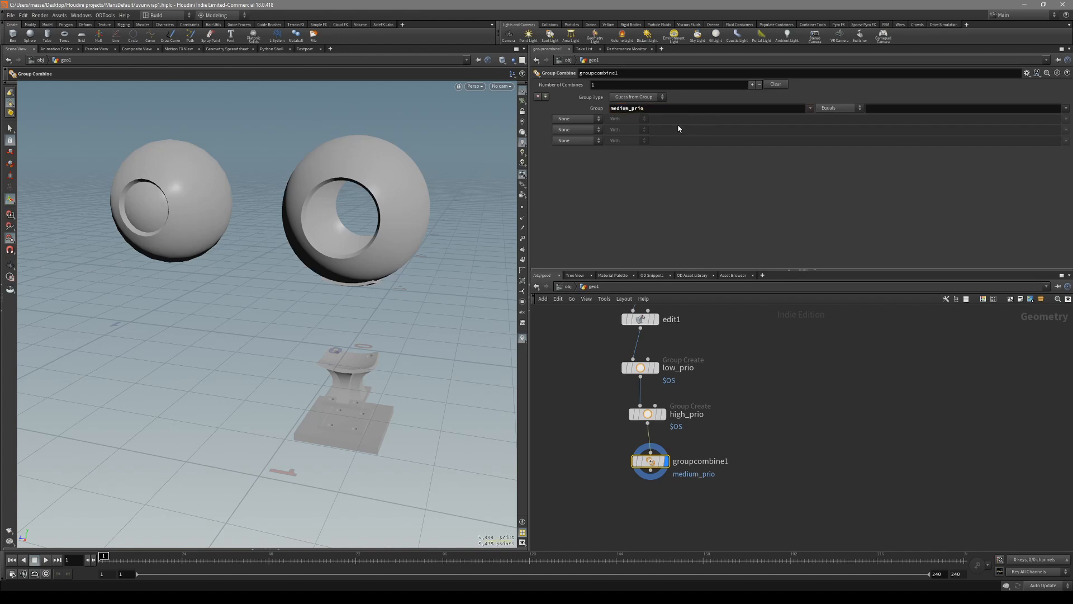
pyautogui.click(838, 107)
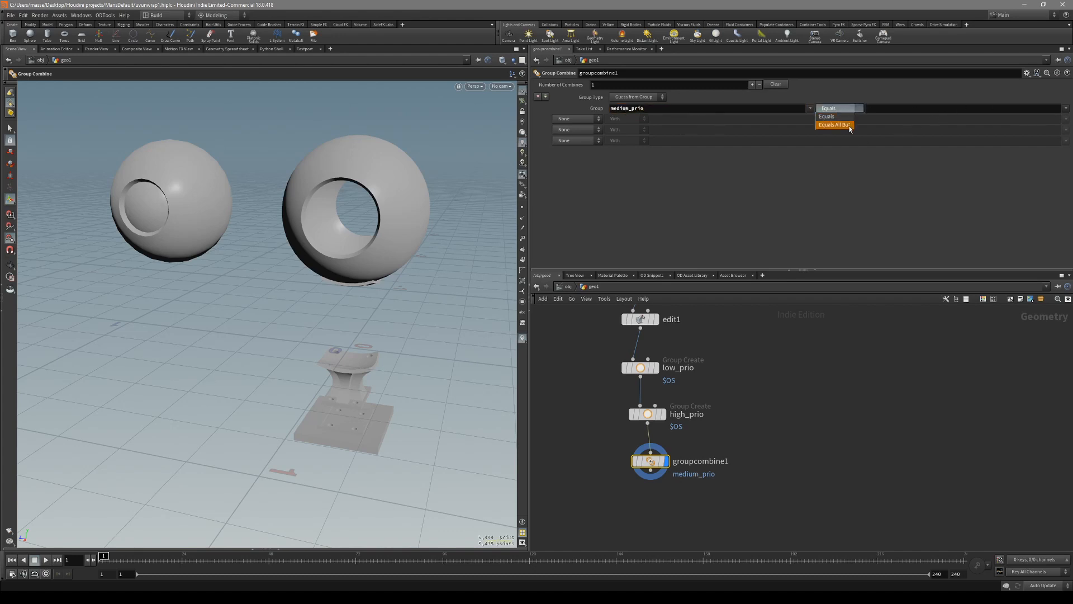
pyautogui.click(835, 125)
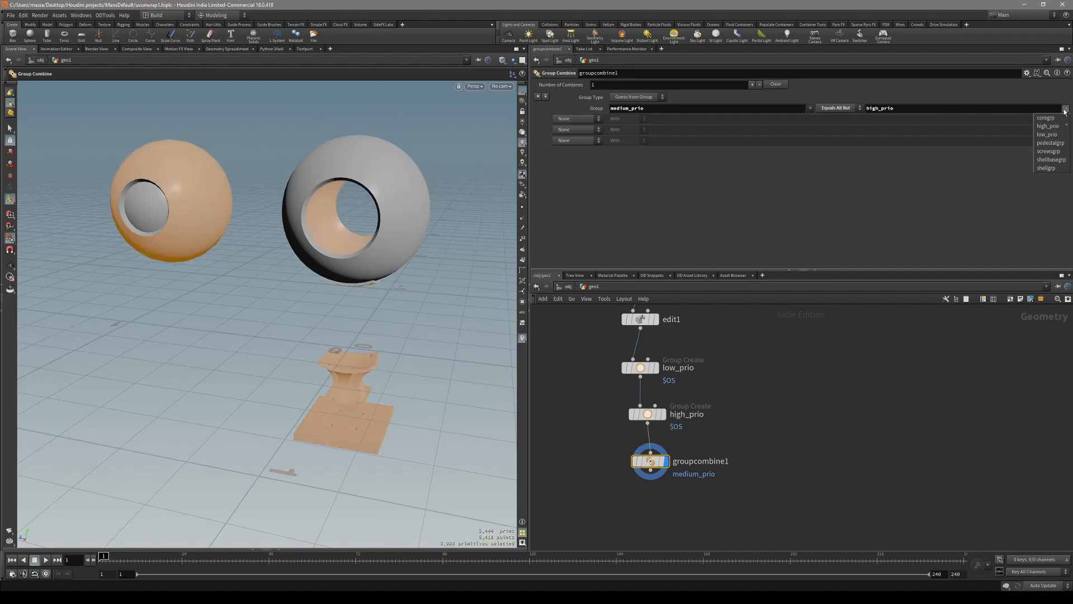
pyautogui.click(1046, 134)
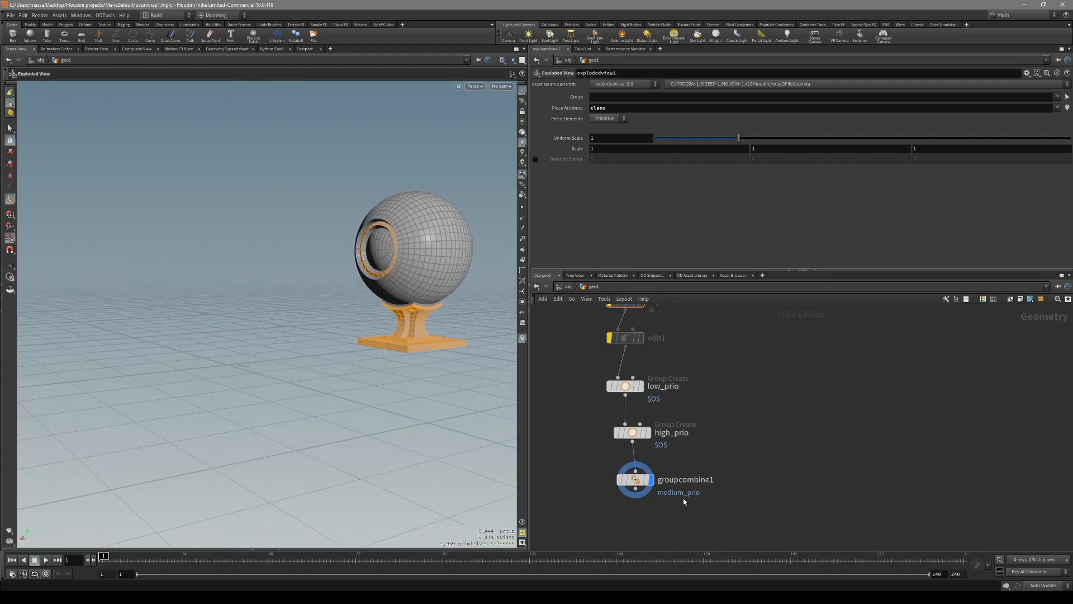
# Step: Append a Labs Auto UV node after groupcombine1 and view the unwrapped UV islands
pyautogui.click(632, 432)
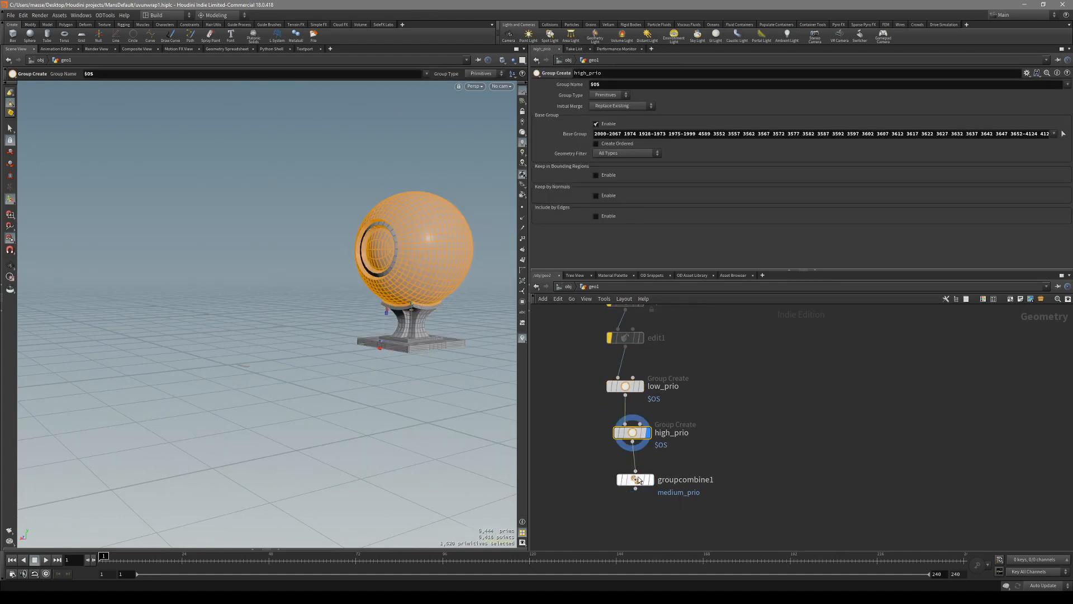
pyautogui.click(634, 479)
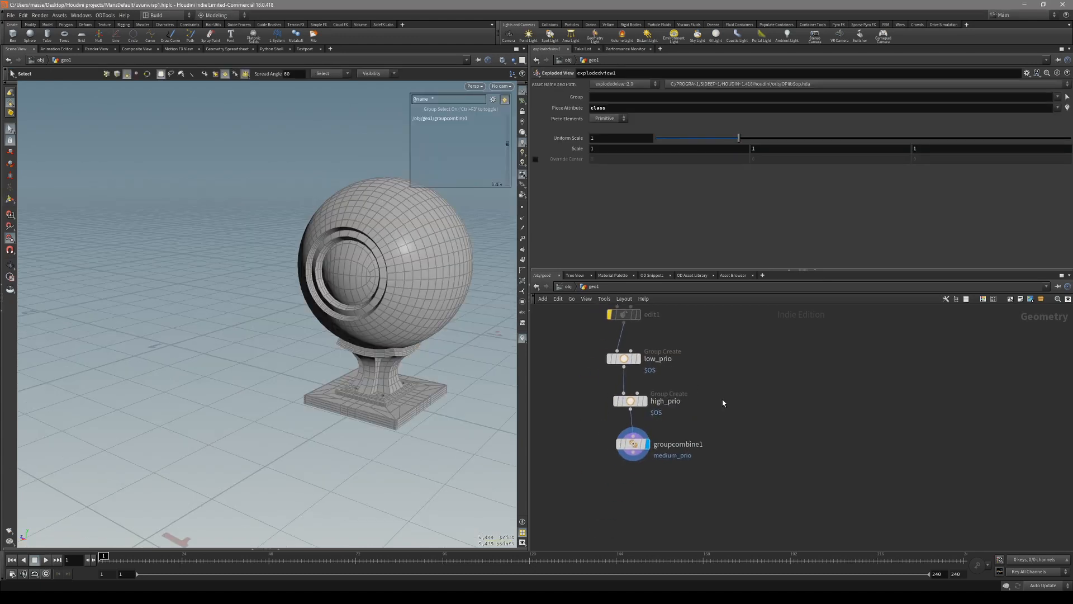
pyautogui.press('Tab')
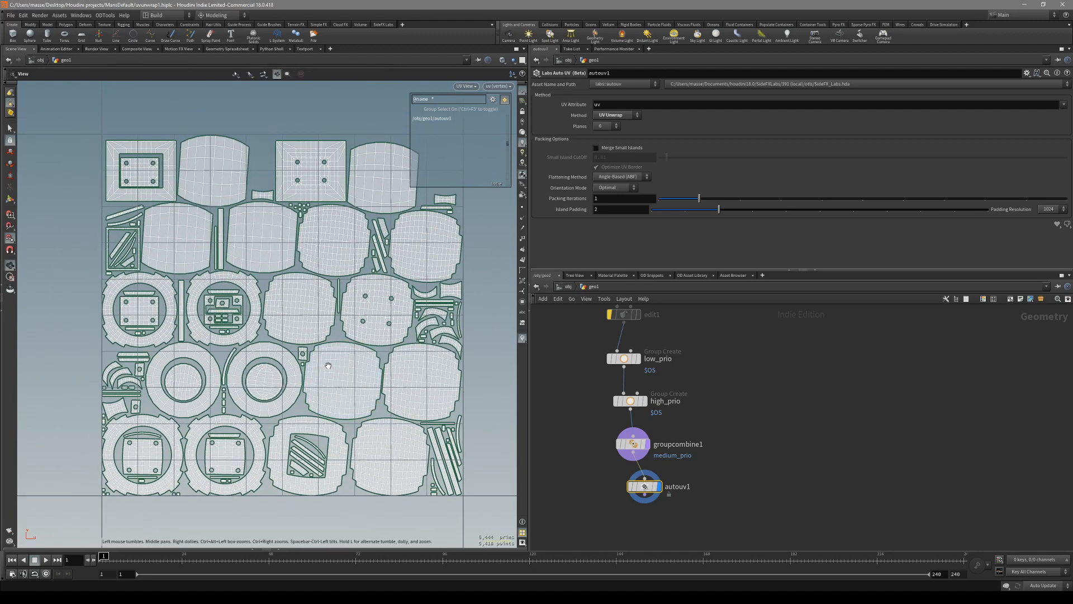
pyautogui.click(465, 85)
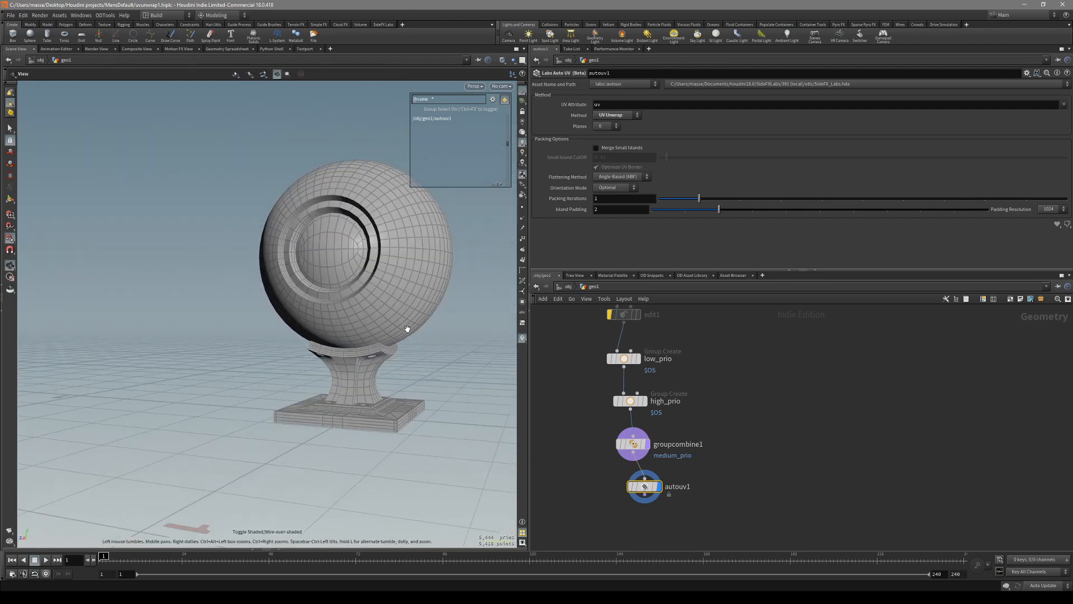
pyautogui.click(464, 85)
pyautogui.write('uv')
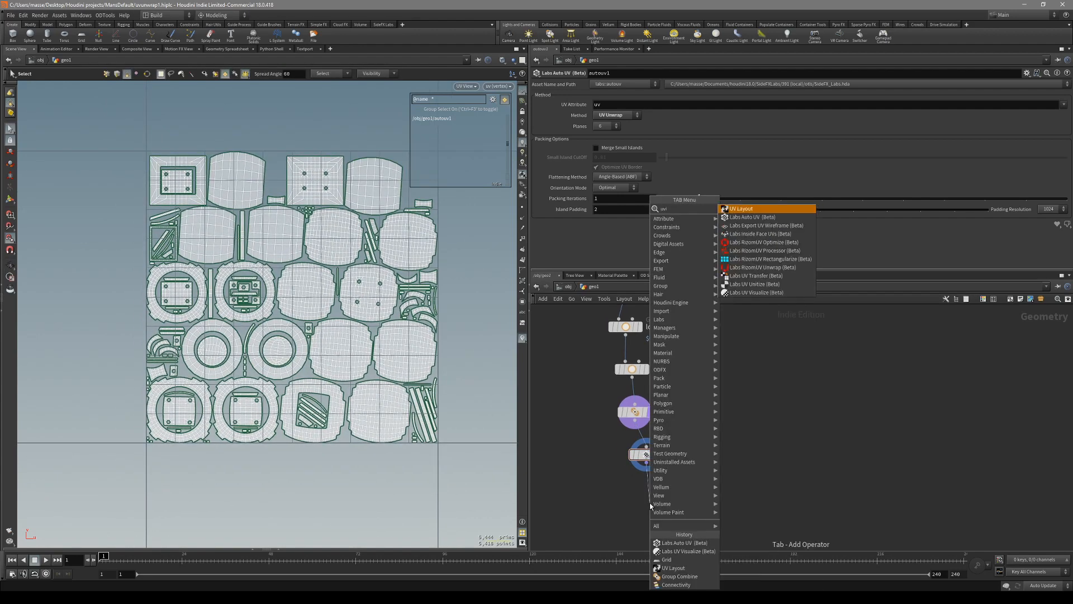
# Step: Add uvlayout1 with Islands To Pack Group set to low_prio
pyautogui.click(741, 208)
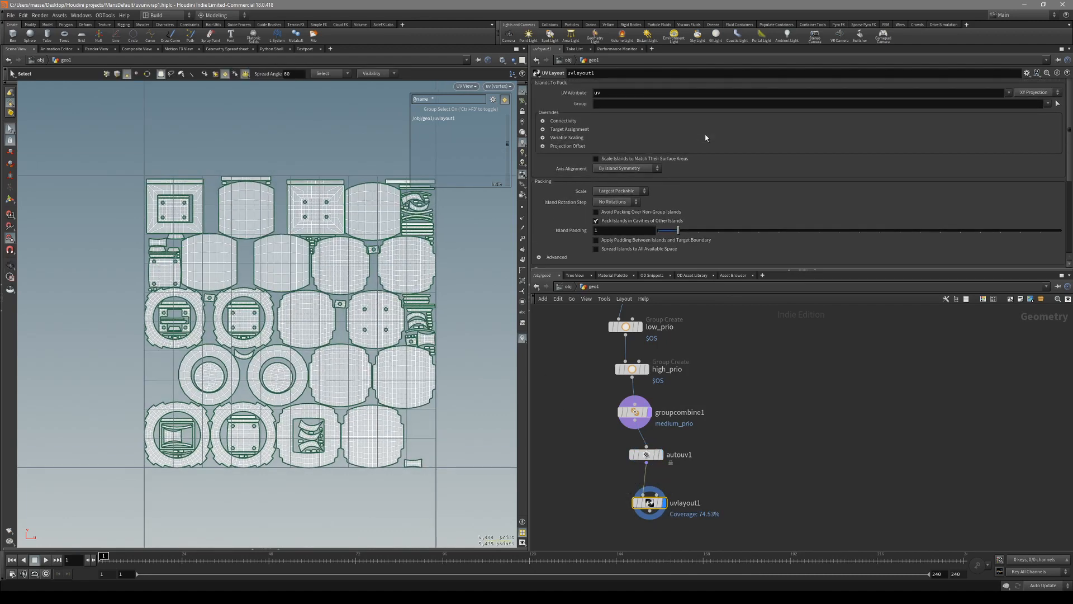
pyautogui.click(1056, 103)
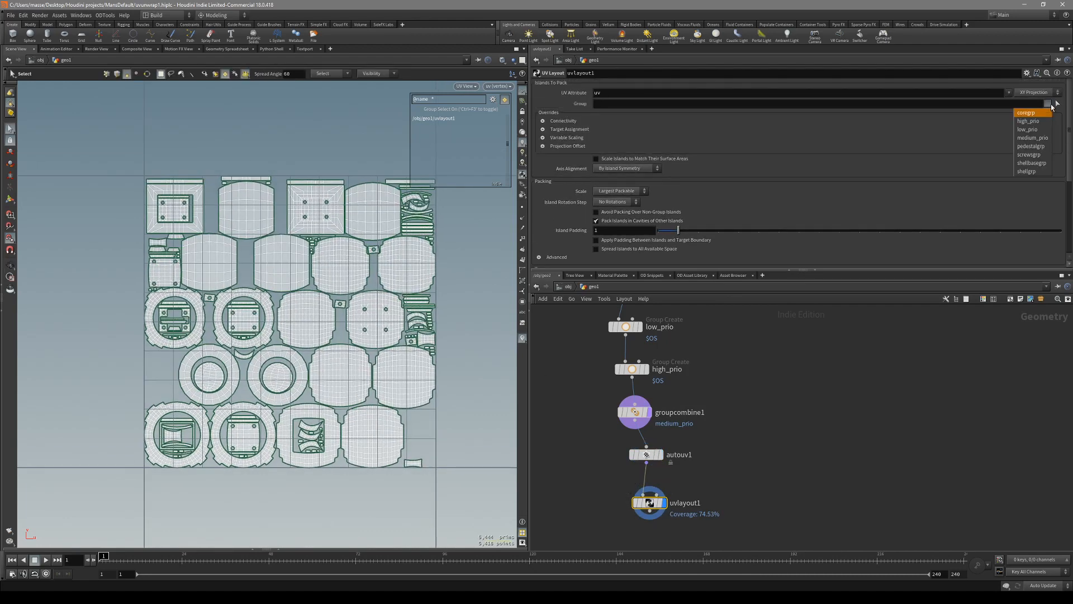
pyautogui.moveTo(1027, 129)
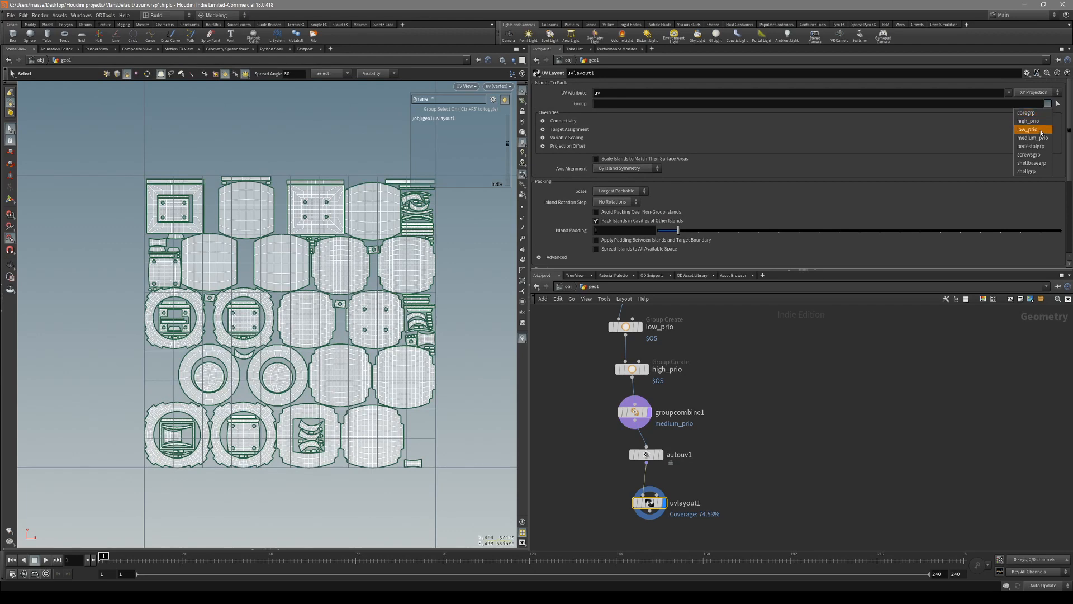
pyautogui.click(1028, 129)
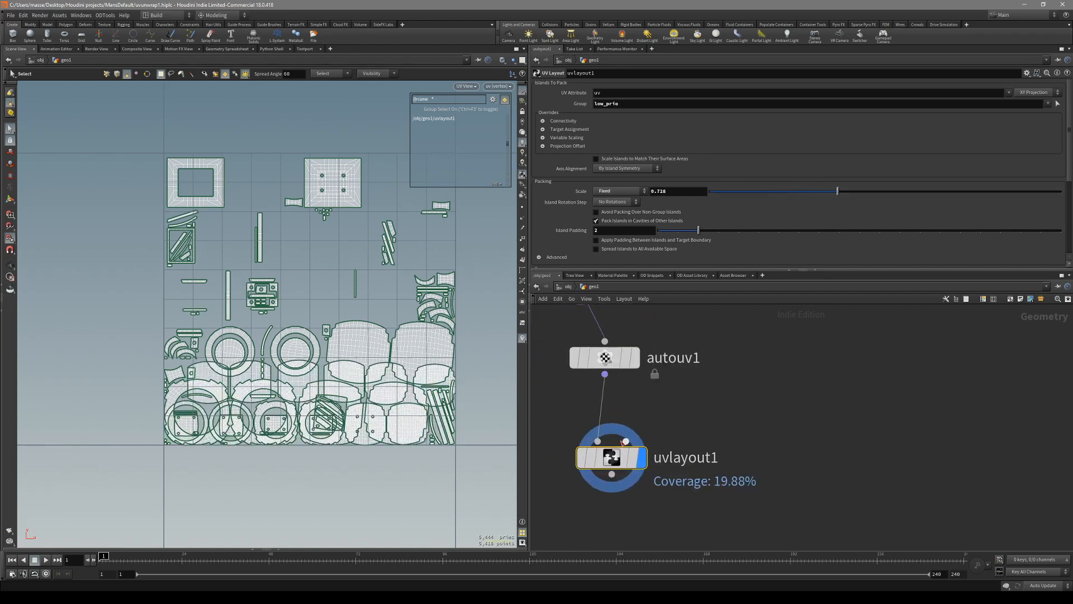
pyautogui.scroll(-3)
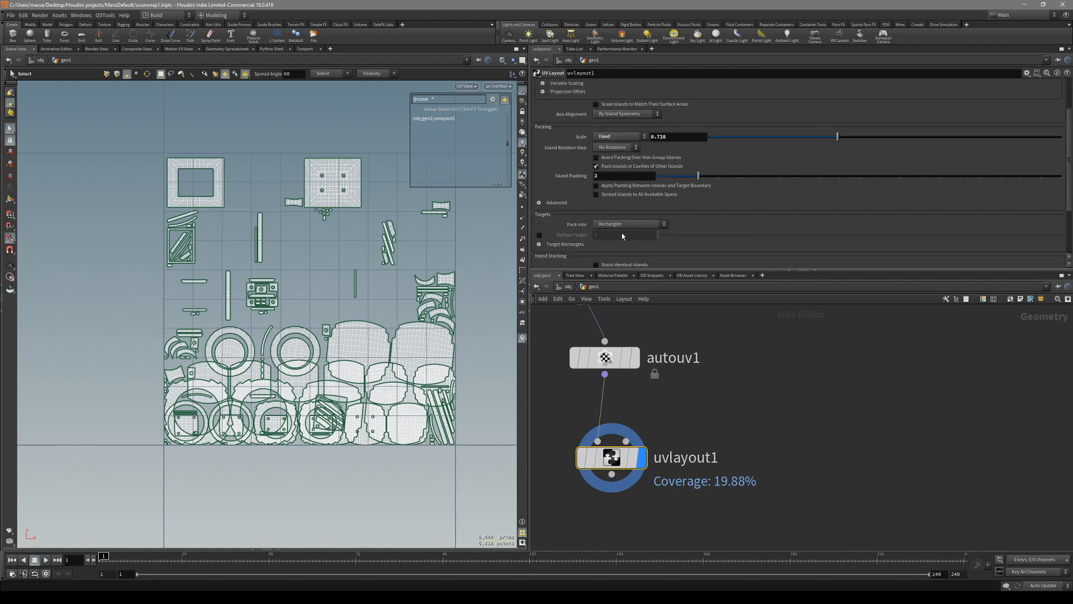
pyautogui.click(626, 224)
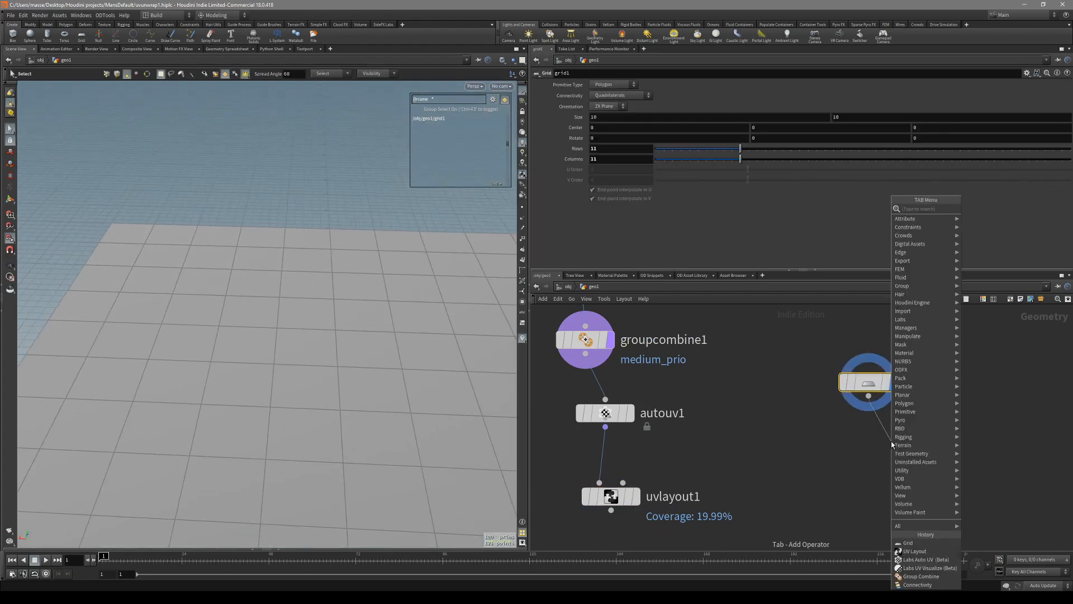
# Step: Give the grid a second Labs Auto UV node and view its numbered 0–99 cells
pyautogui.click(928, 567)
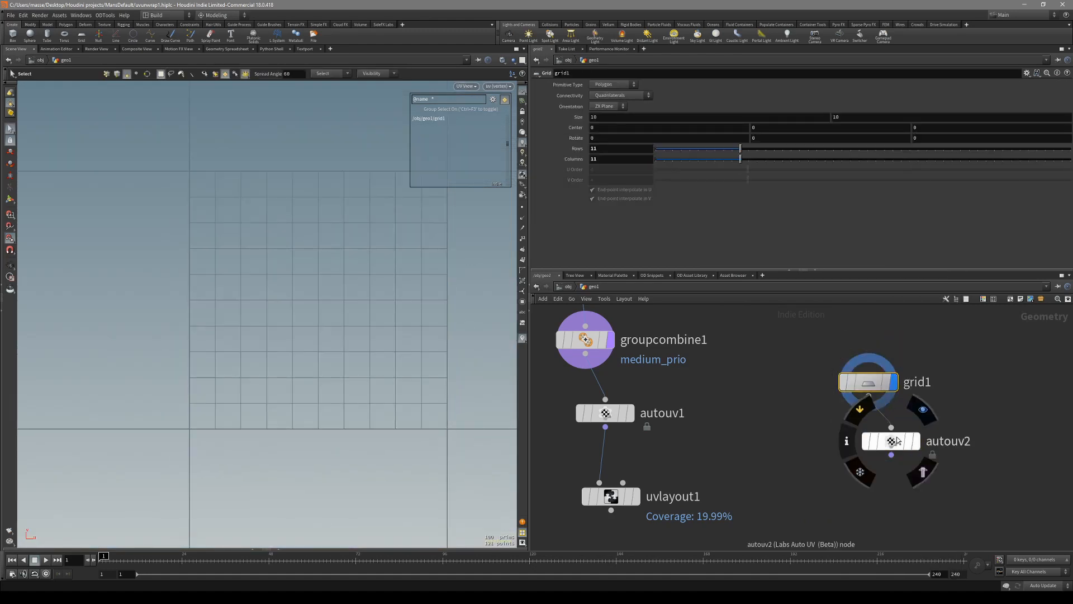
pyautogui.click(890, 440)
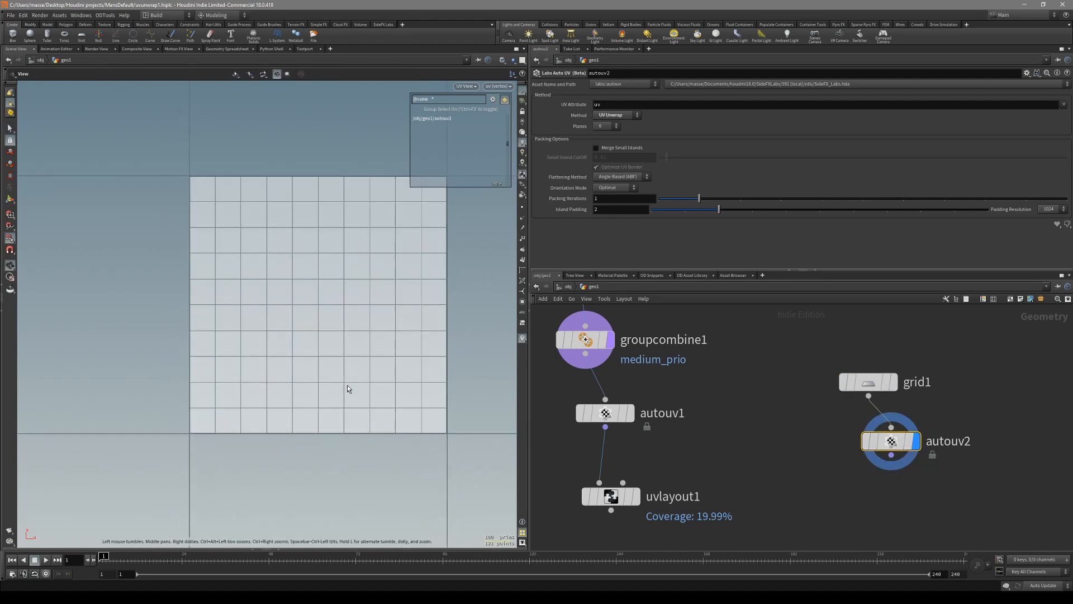
pyautogui.click(867, 381)
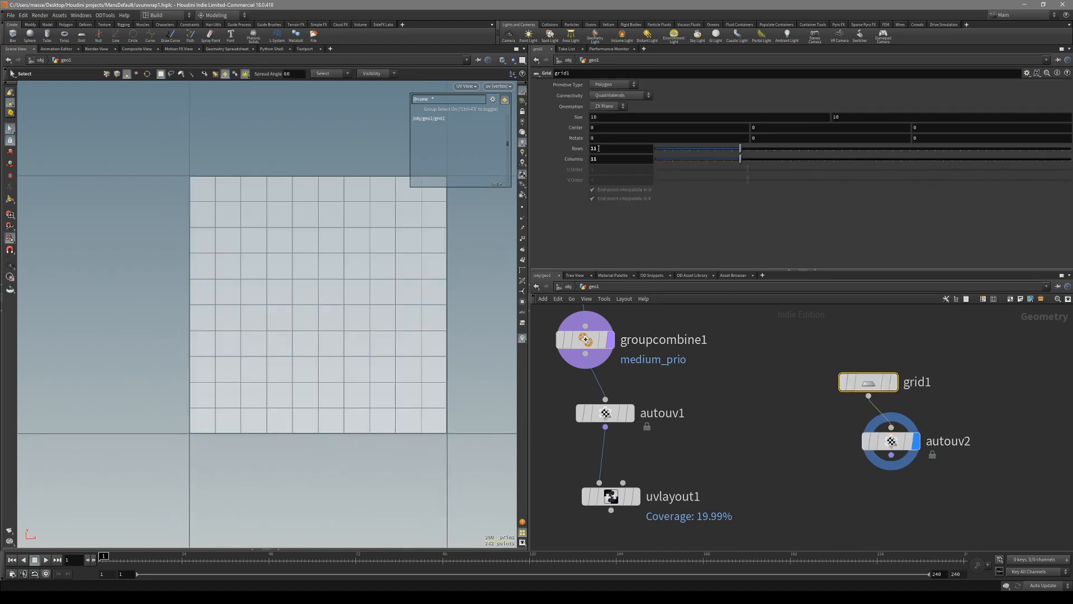
pyautogui.click(889, 439)
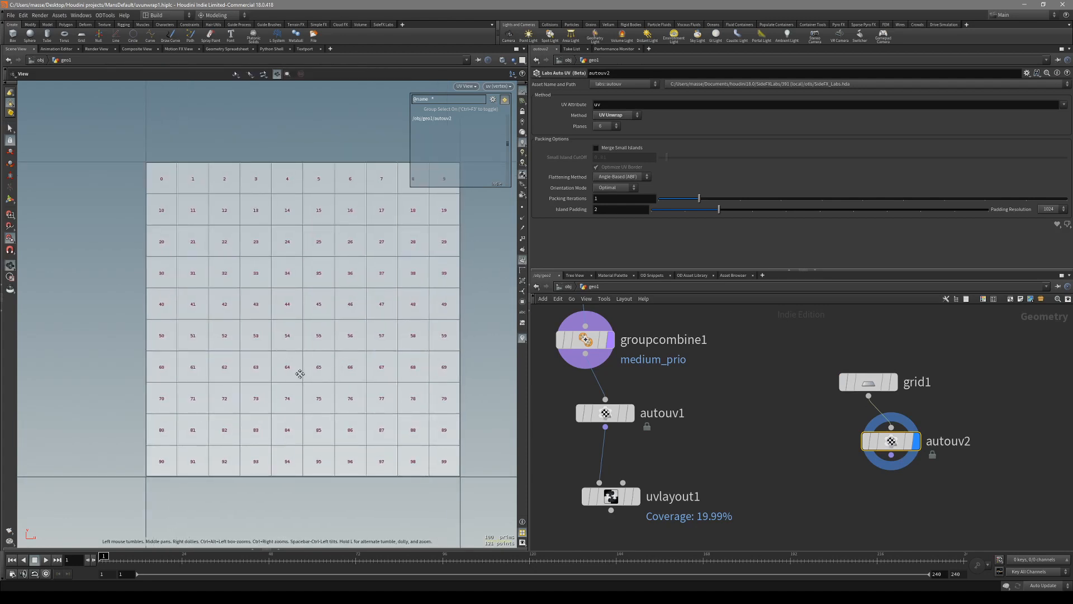
pyautogui.scroll(3)
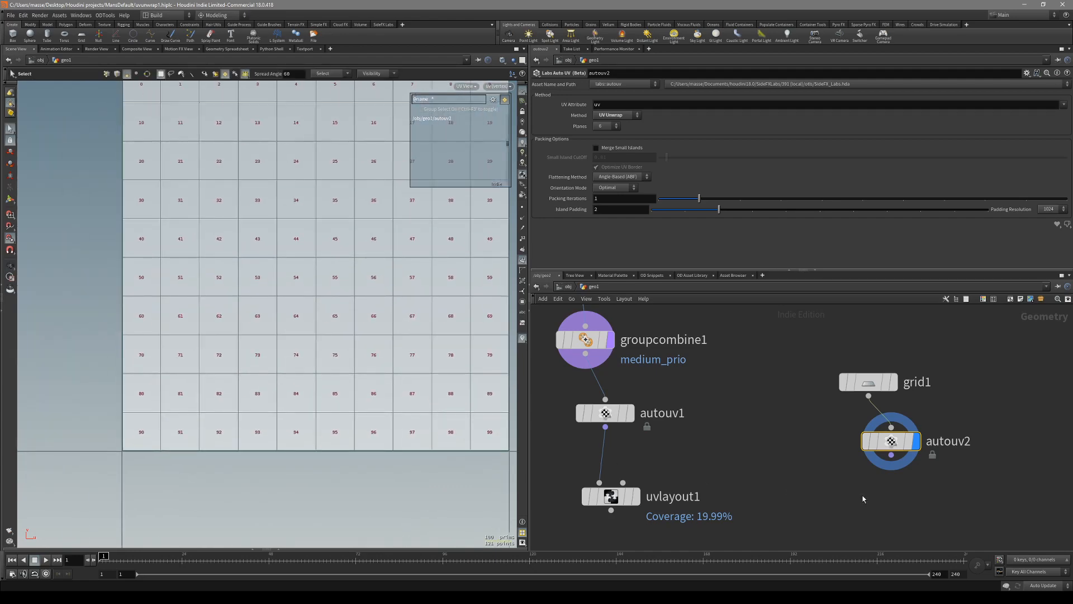
pyautogui.click(610, 496)
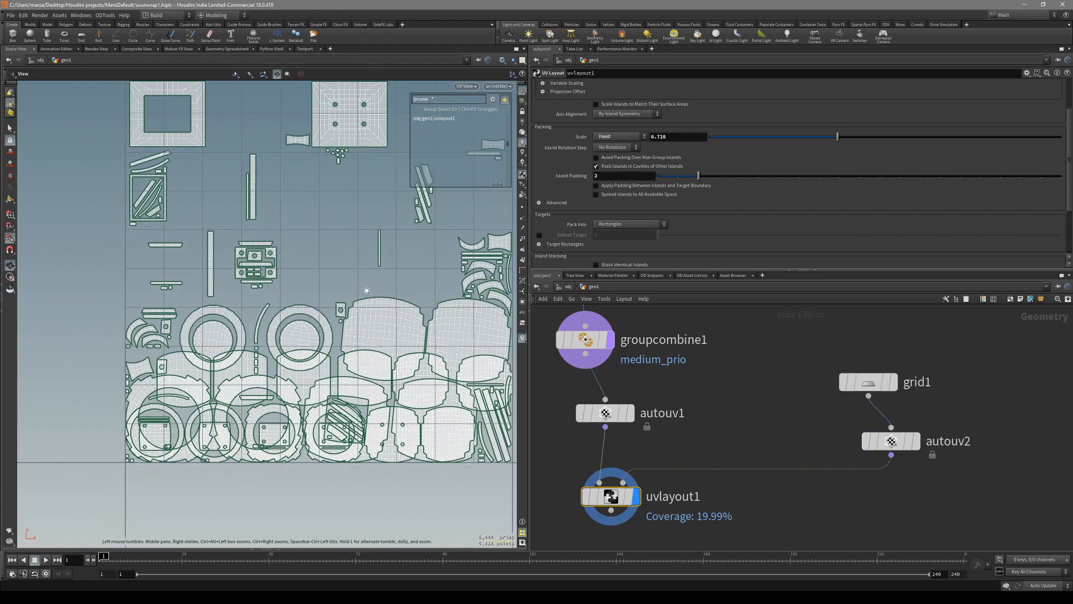
# Step: Pack uvlayout1 into second-input islands, target group 0-9, scaled to Largest Packable
pyautogui.click(627, 223)
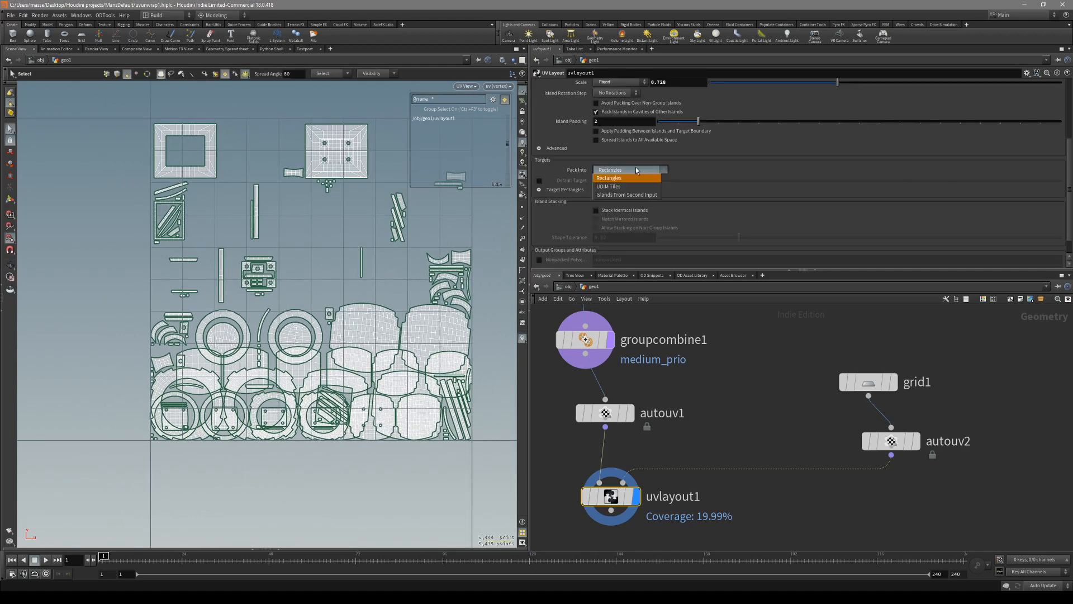
pyautogui.moveTo(625, 194)
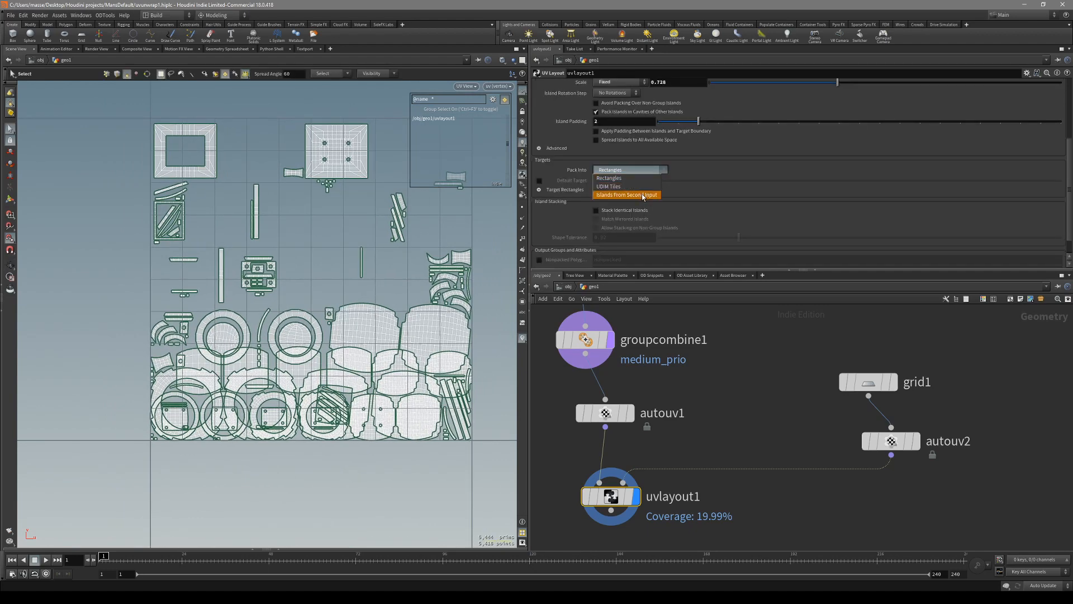
pyautogui.click(625, 195)
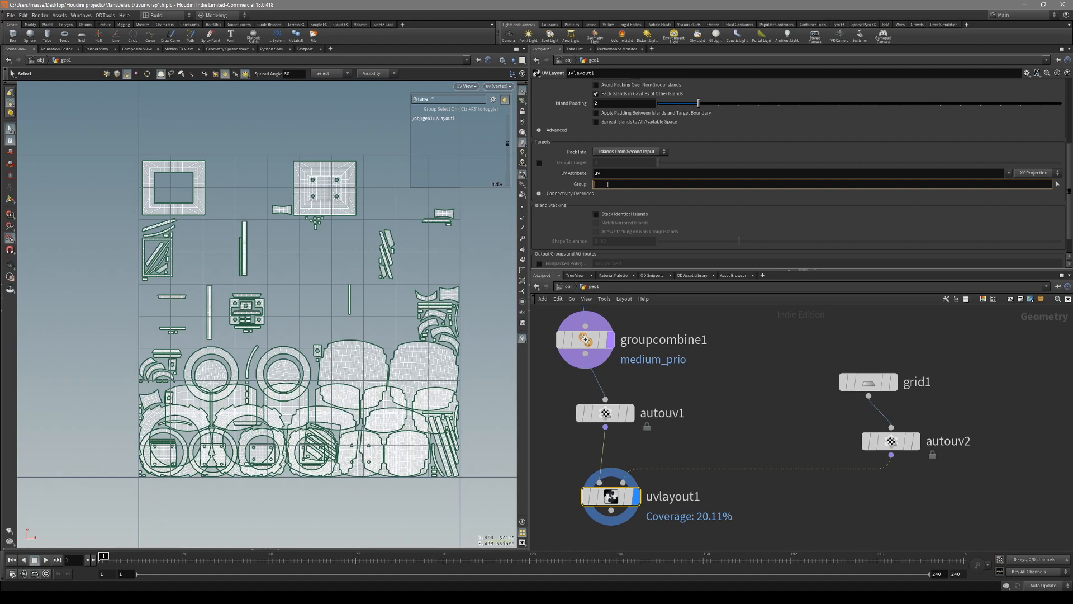
pyautogui.write('0-9')
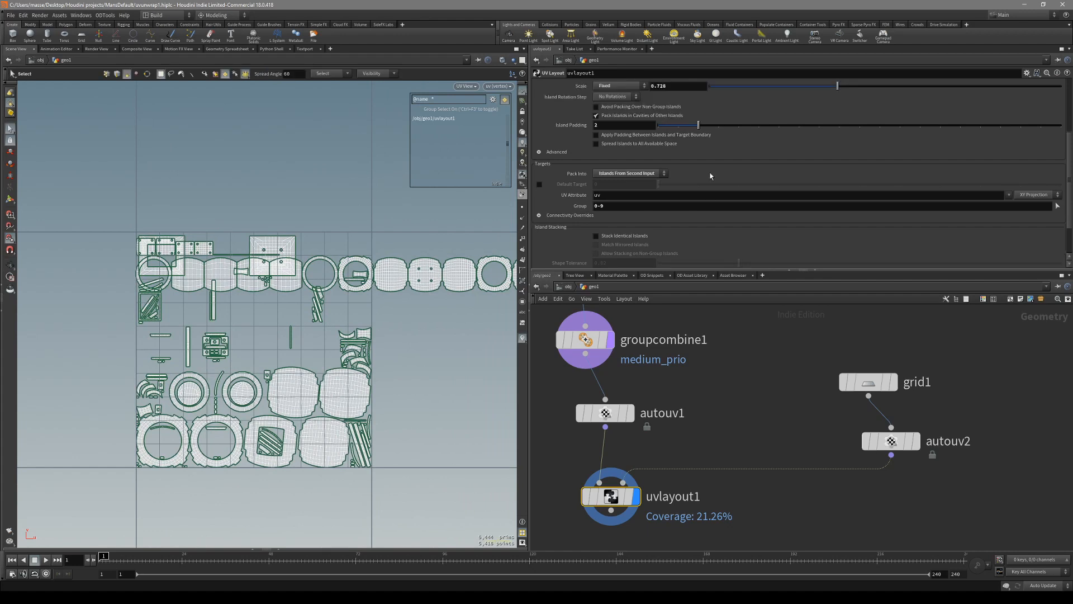
pyautogui.scroll(3)
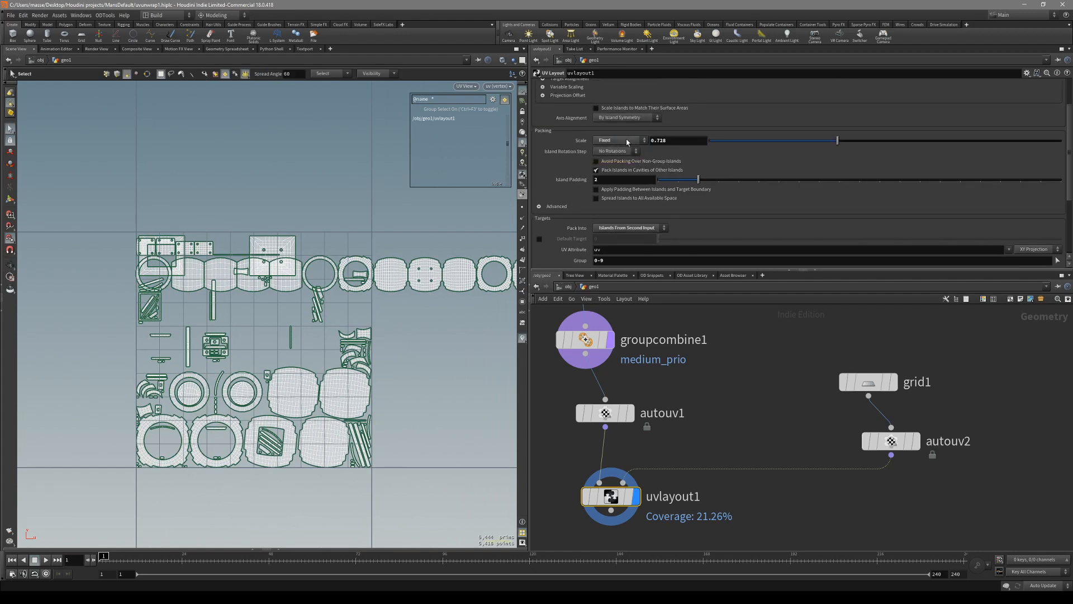
pyautogui.click(619, 140)
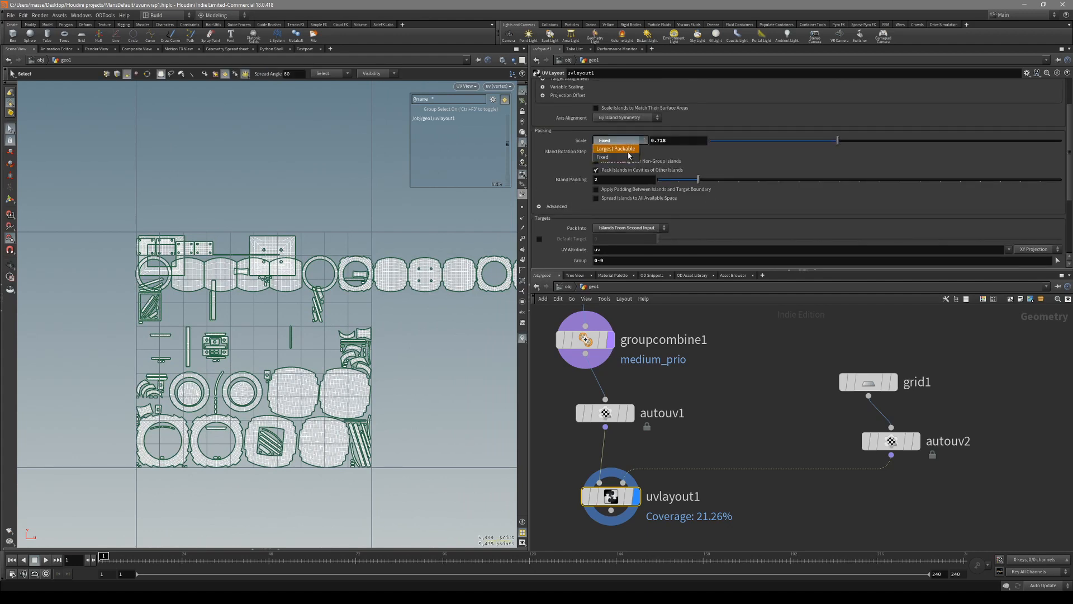
pyautogui.click(615, 149)
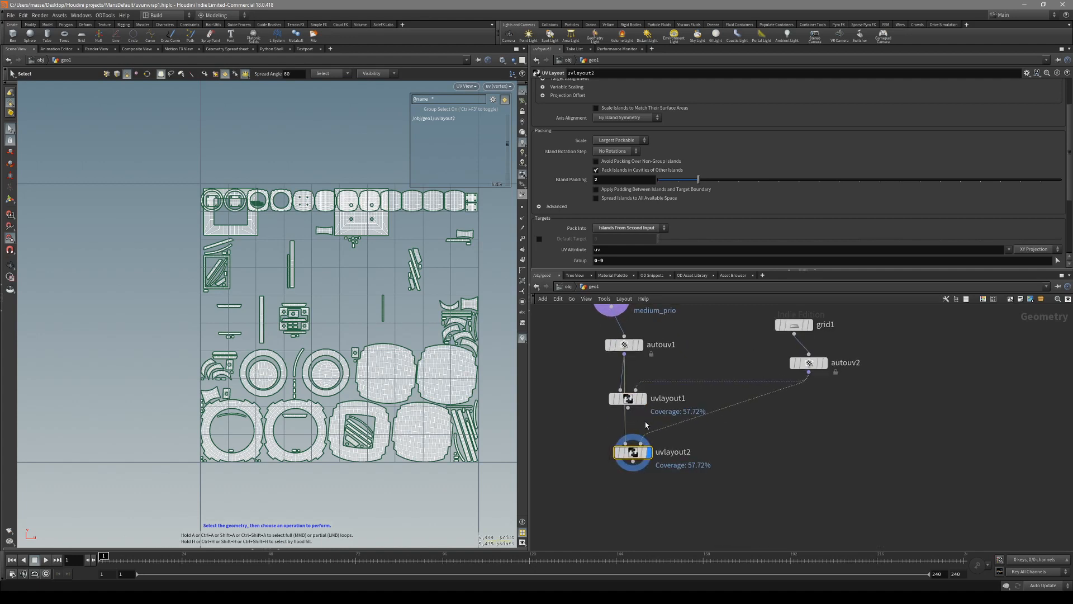
# Step: Set uvlayout2 to pack medium_prio islands into target cells 10-19
pyautogui.scroll(-3)
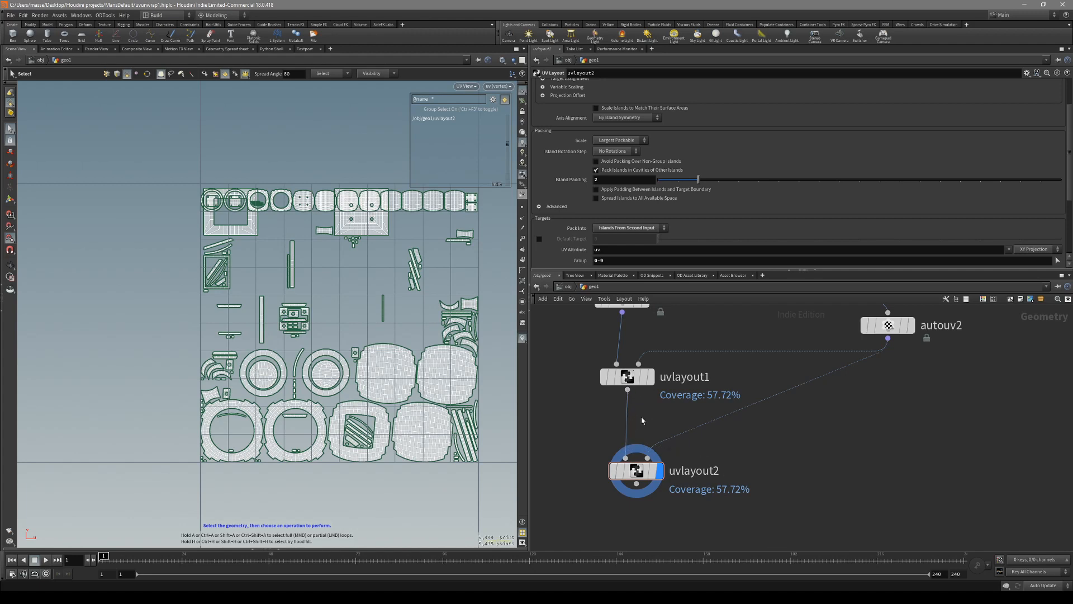
pyautogui.scroll(3)
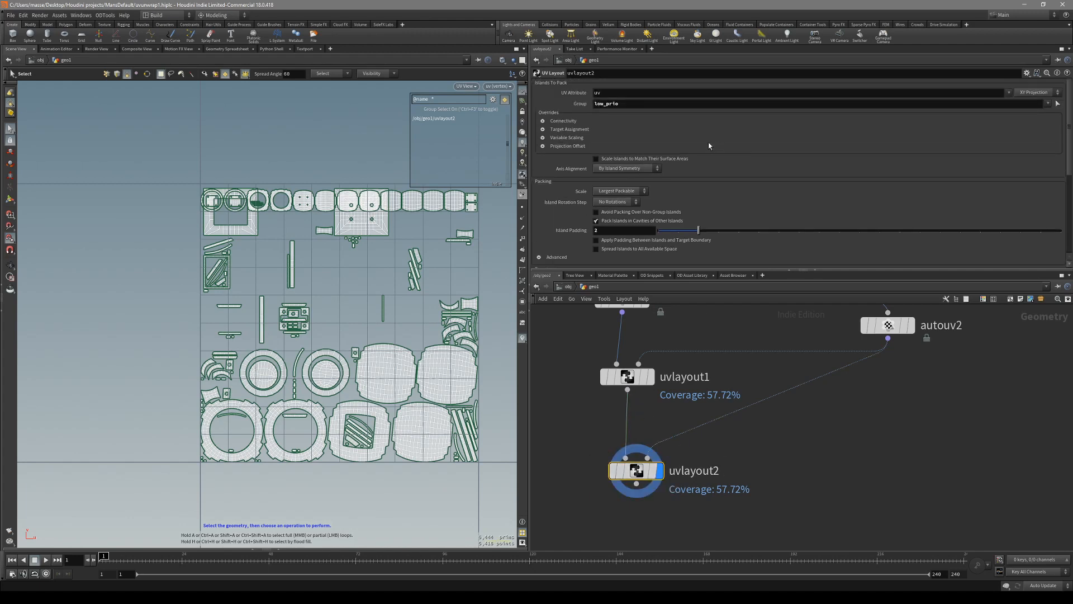
pyautogui.click(1056, 104)
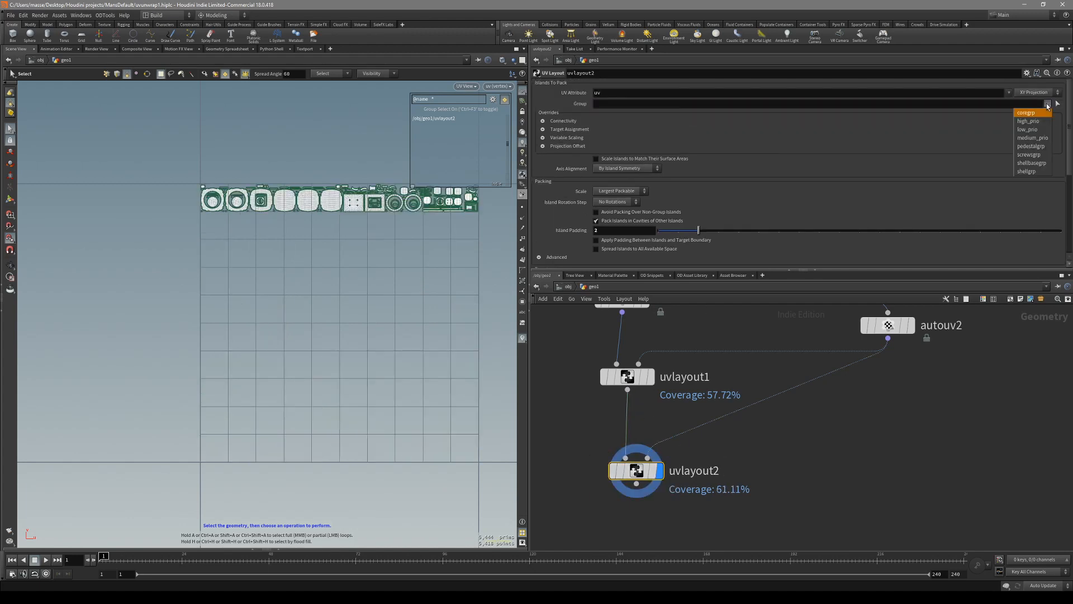
pyautogui.click(1028, 137)
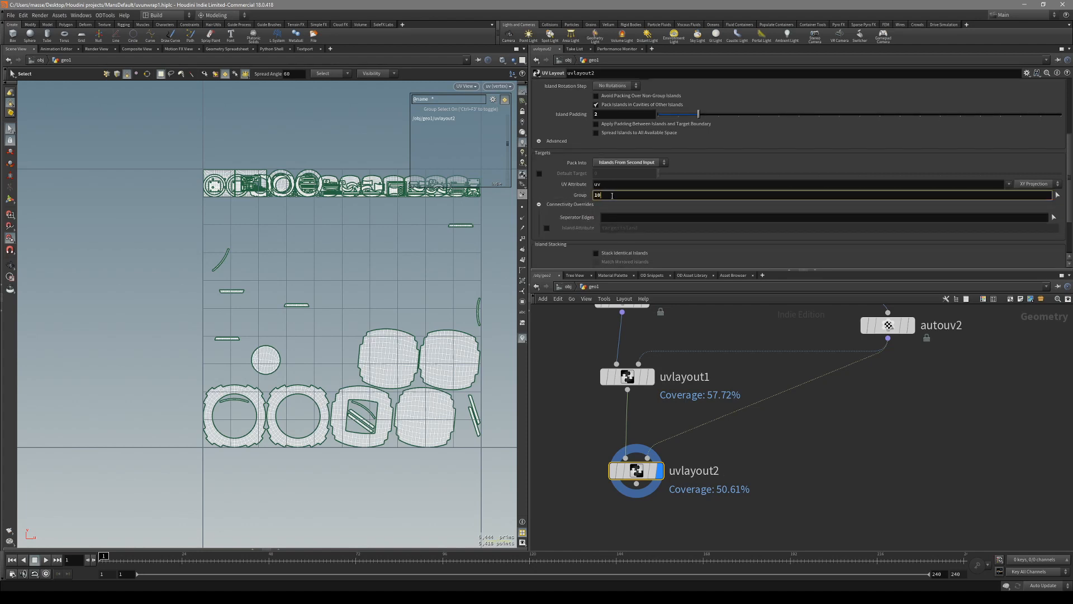
pyautogui.write('-')
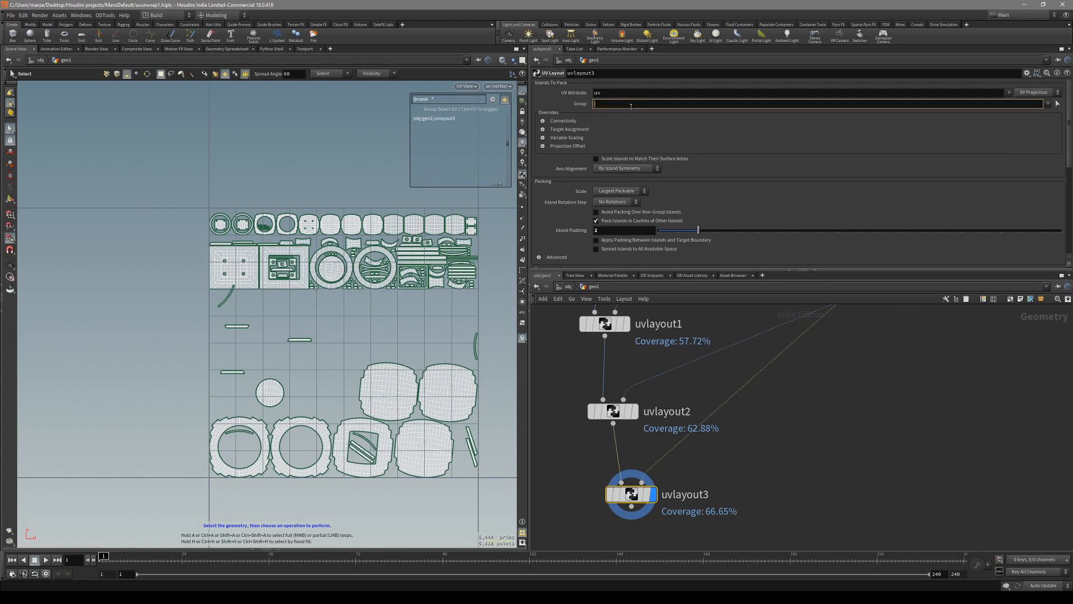
# Step: Set uvlayout3 to pack high_prio into second-input islands, avoiding non-group islands
pyautogui.click(1057, 103)
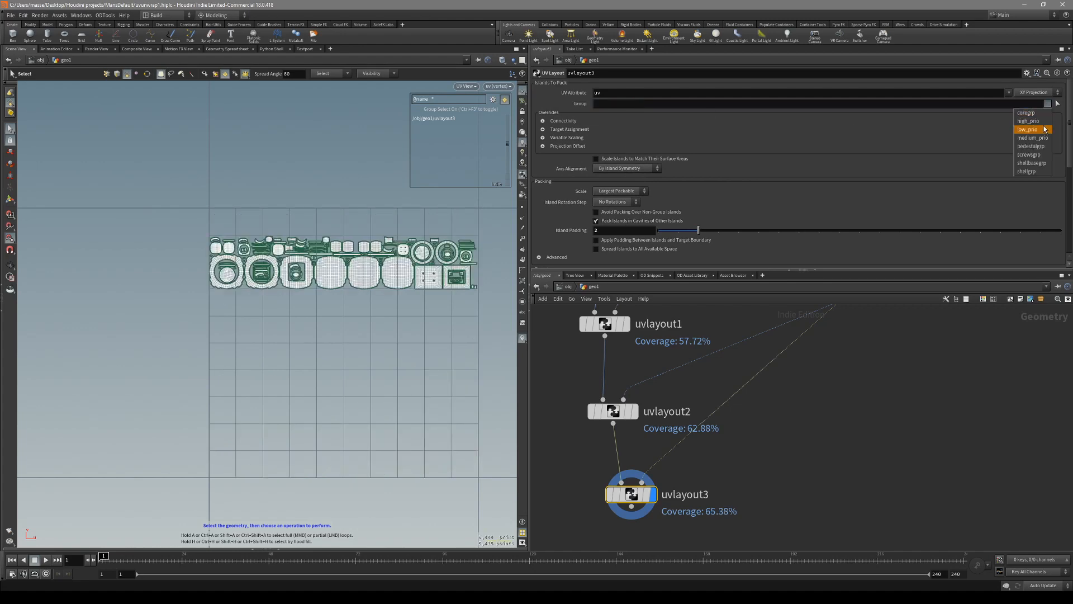
pyautogui.click(1029, 129)
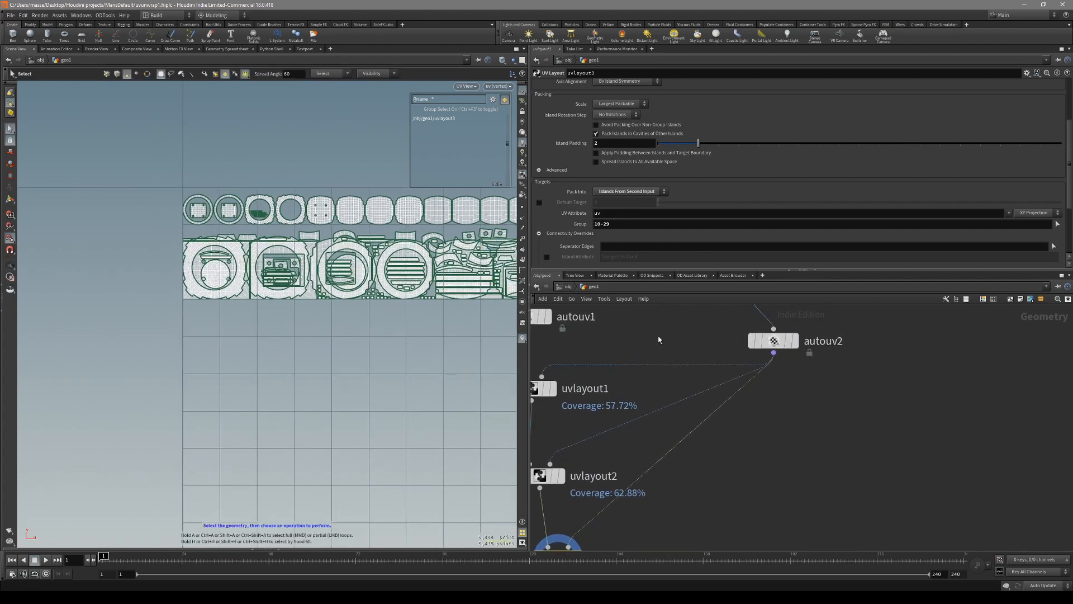
pyautogui.click(626, 191)
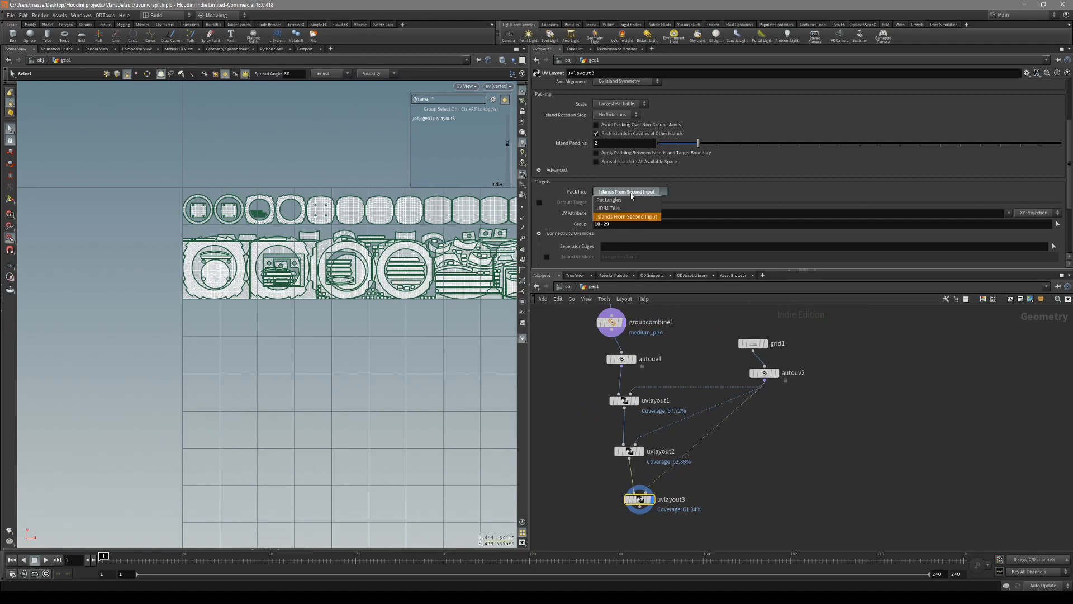
pyautogui.click(607, 199)
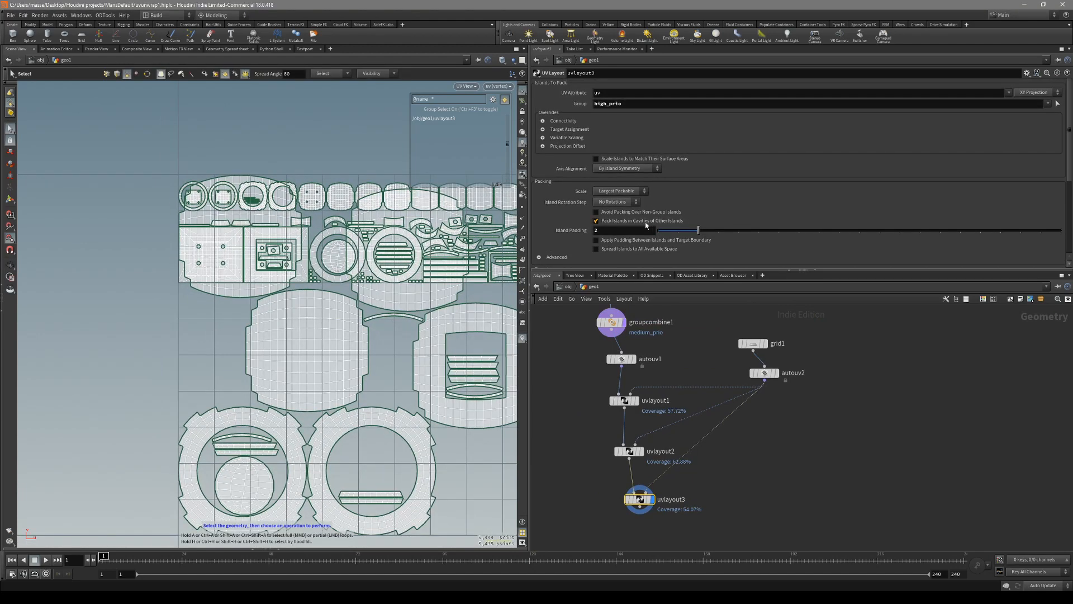
pyautogui.click(596, 211)
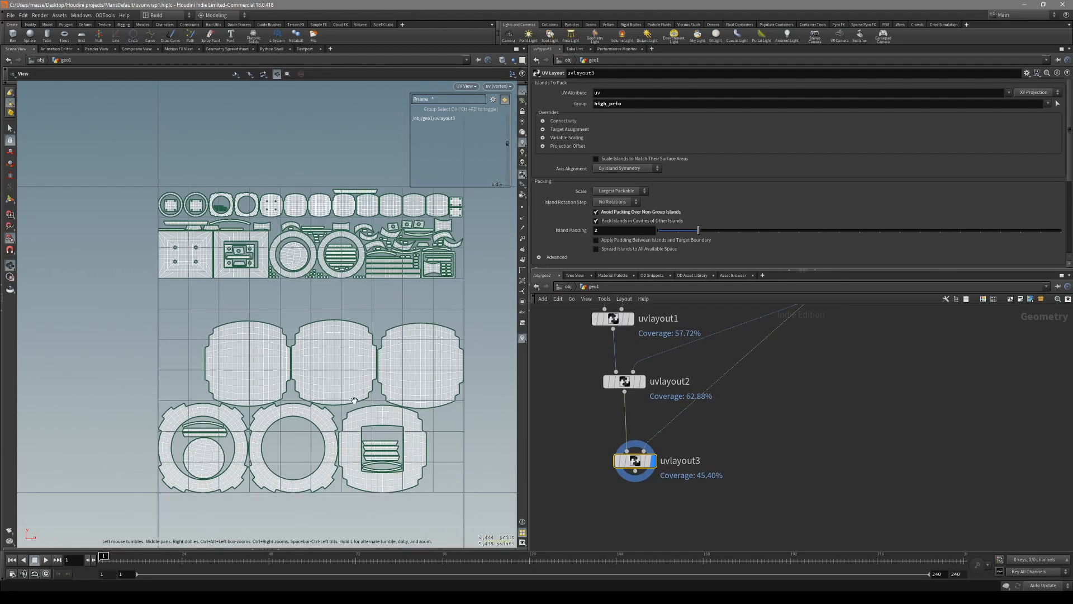
pyautogui.click(247, 351)
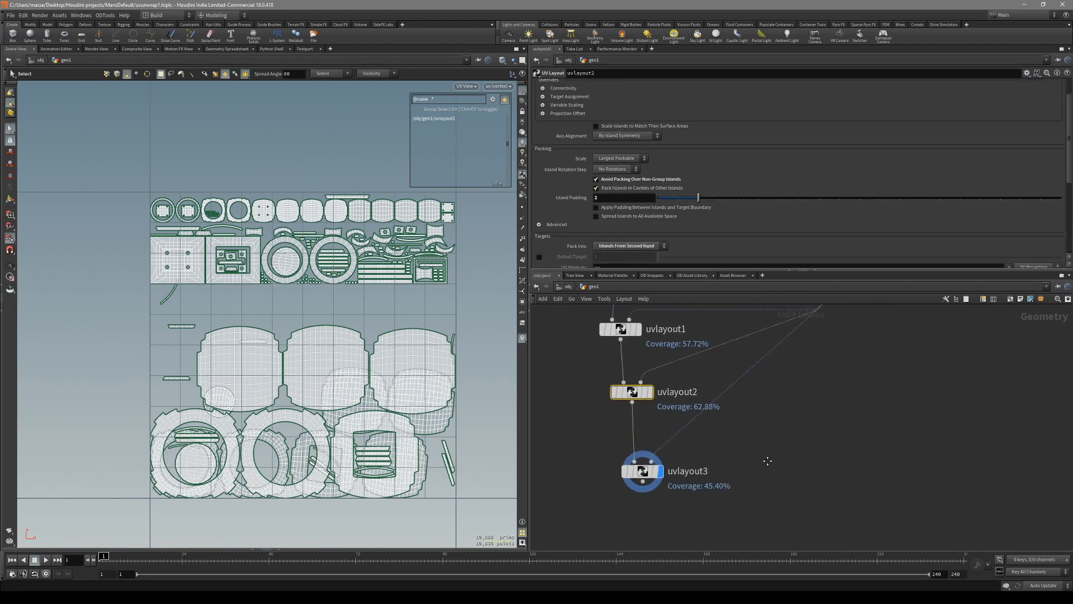
# Step: Add medium_prio to uvlayout3's Group field and display uvlayout2's result
pyautogui.click(641, 470)
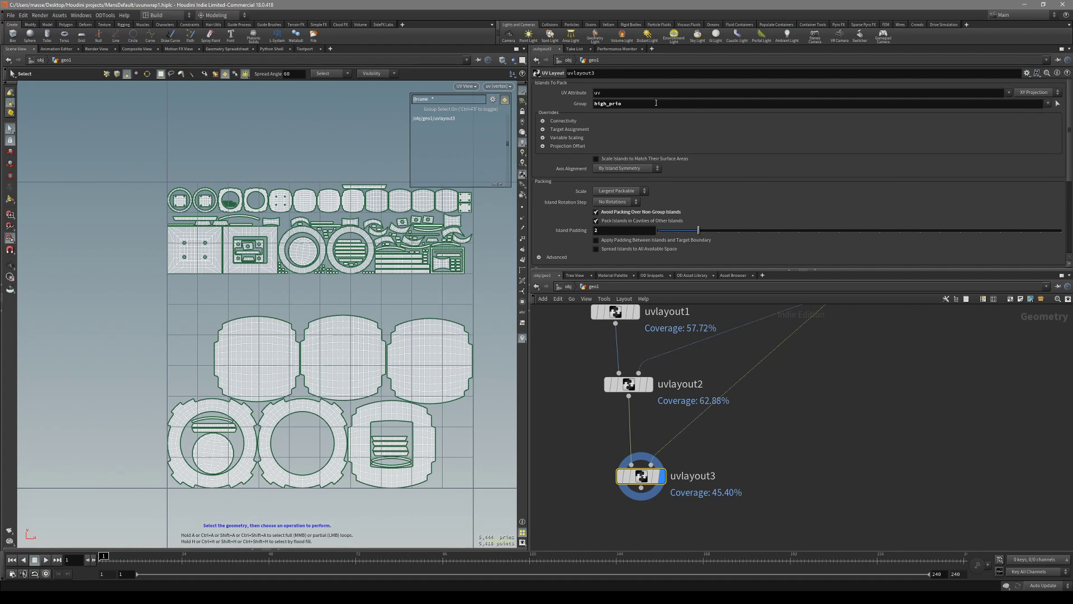
pyautogui.click(1057, 103)
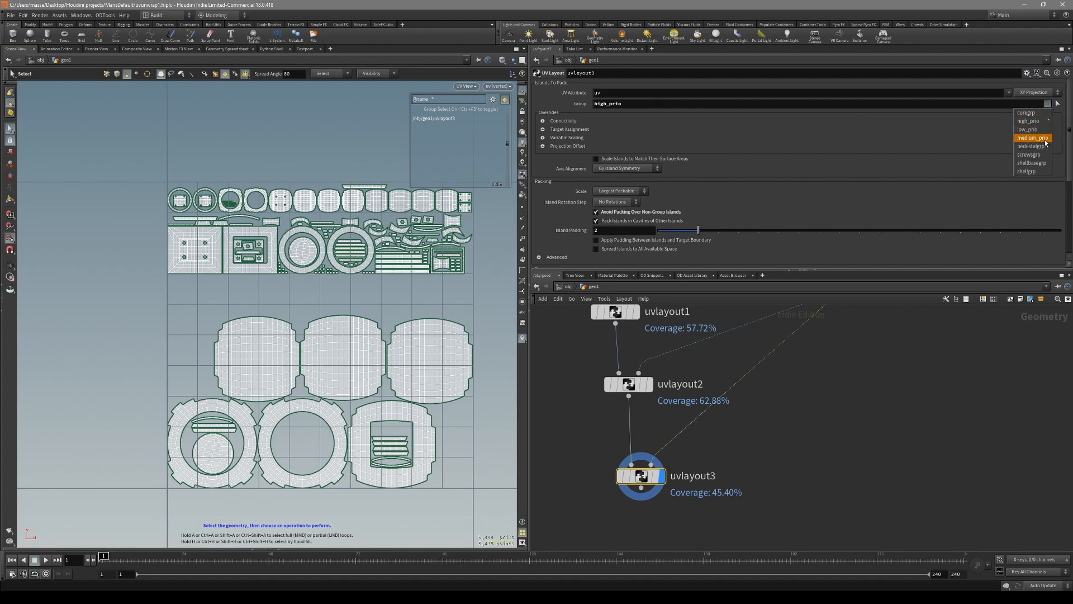
pyautogui.click(1033, 137)
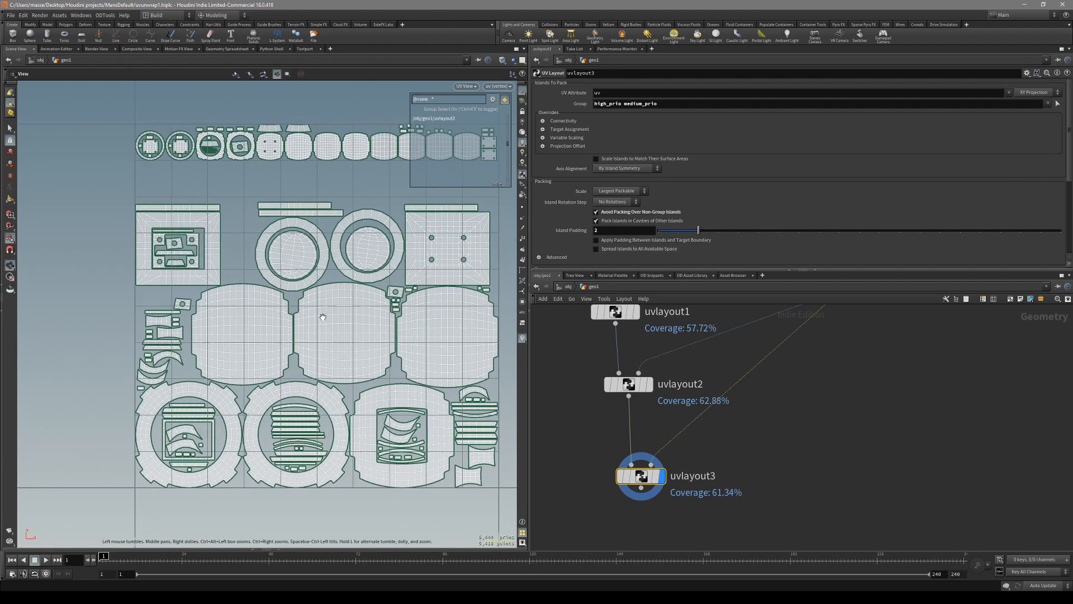
pyautogui.click(322, 317)
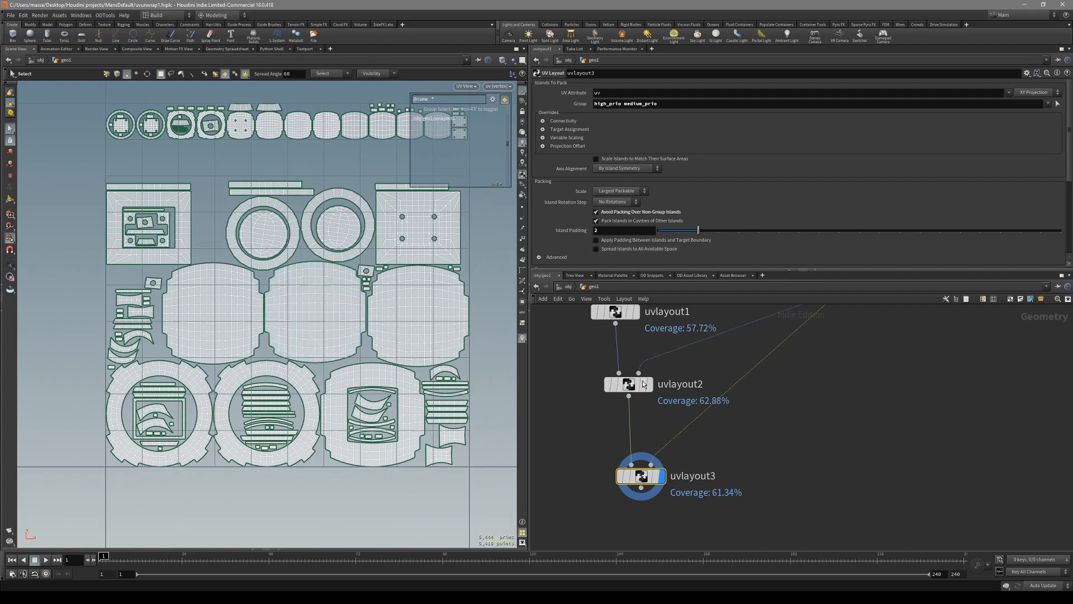
pyautogui.click(627, 383)
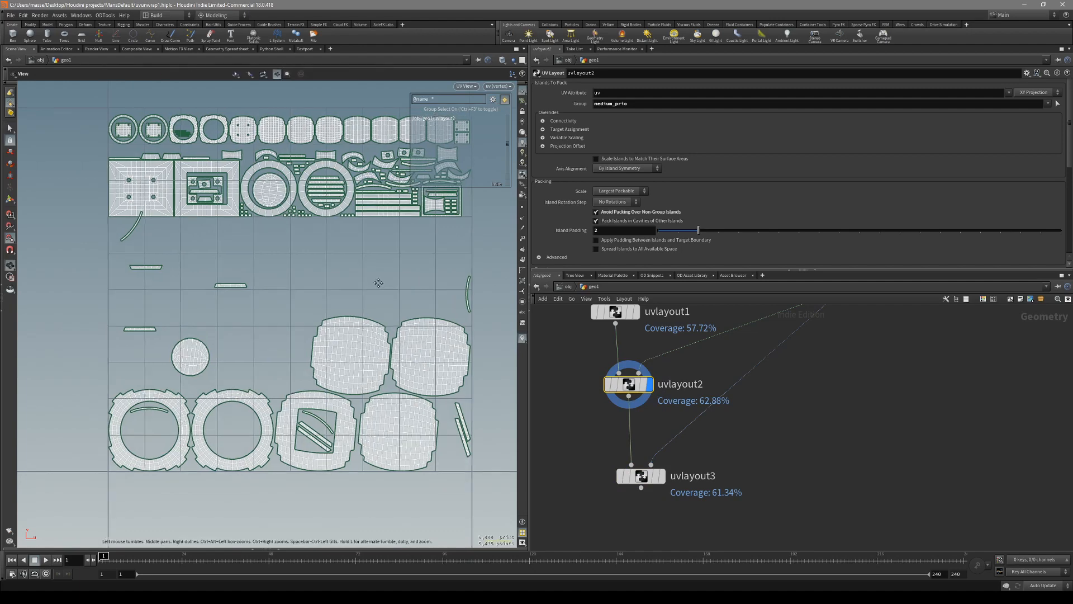
pyautogui.click(641, 475)
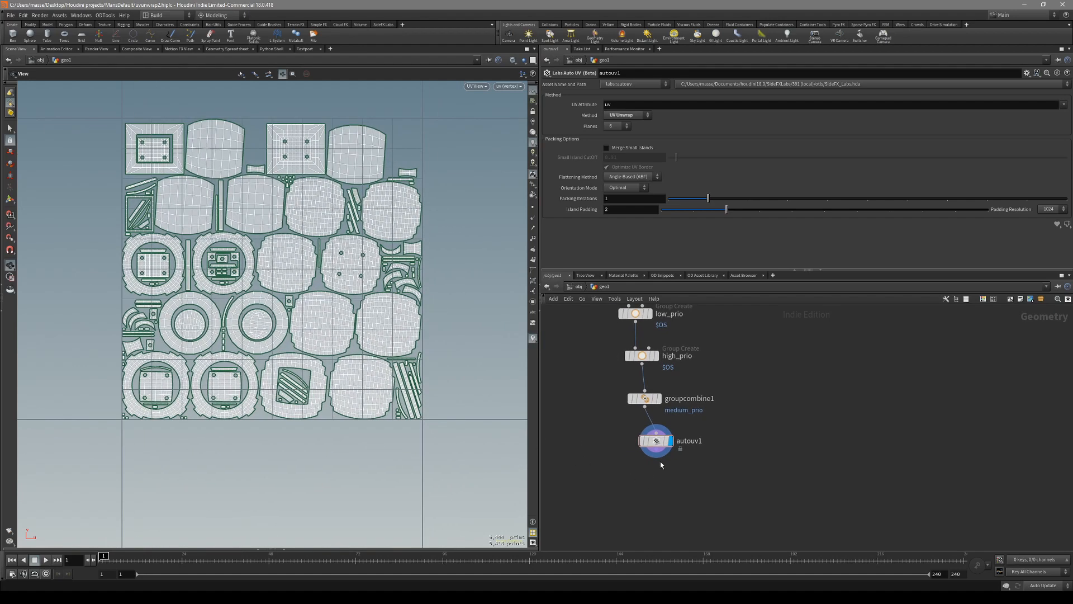
# Step: Append a UV Layout packing only high_prio, with Spread Islands and boundary padding enabled
pyautogui.press('tab')
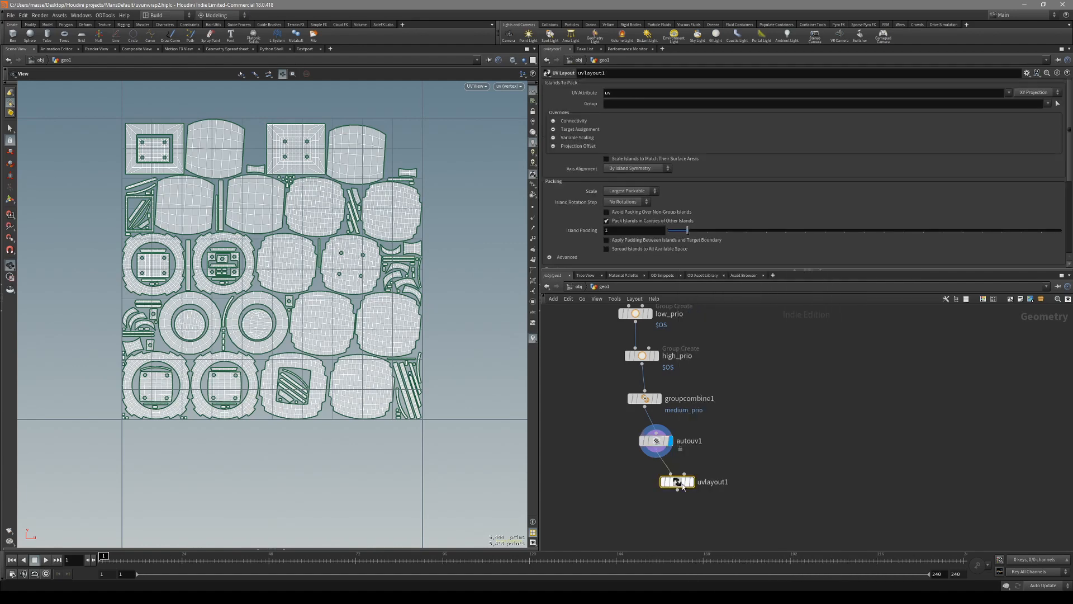
pyautogui.click(1056, 104)
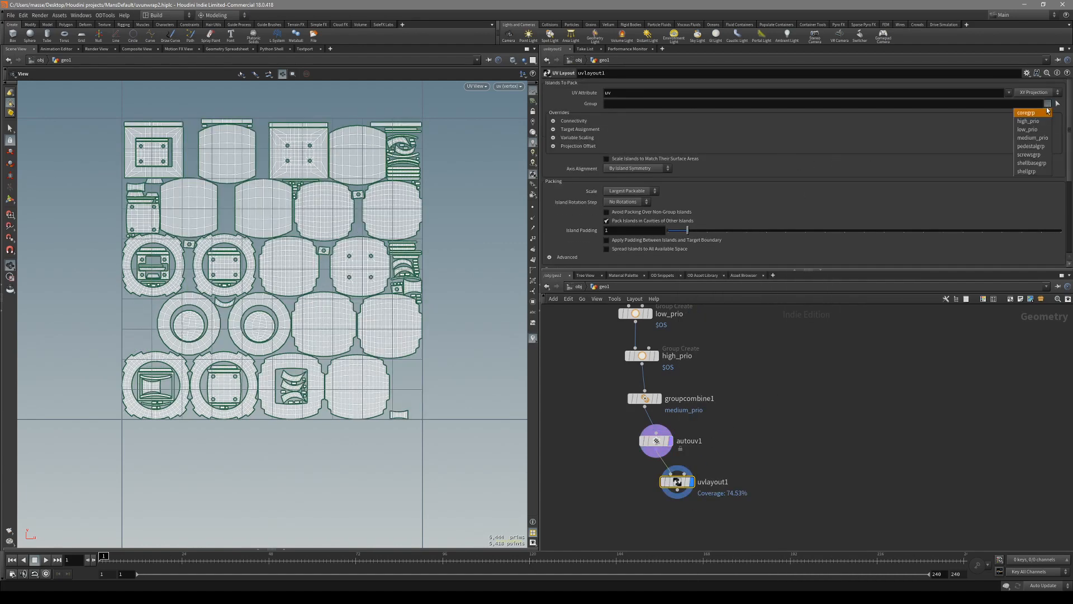
pyautogui.click(1028, 121)
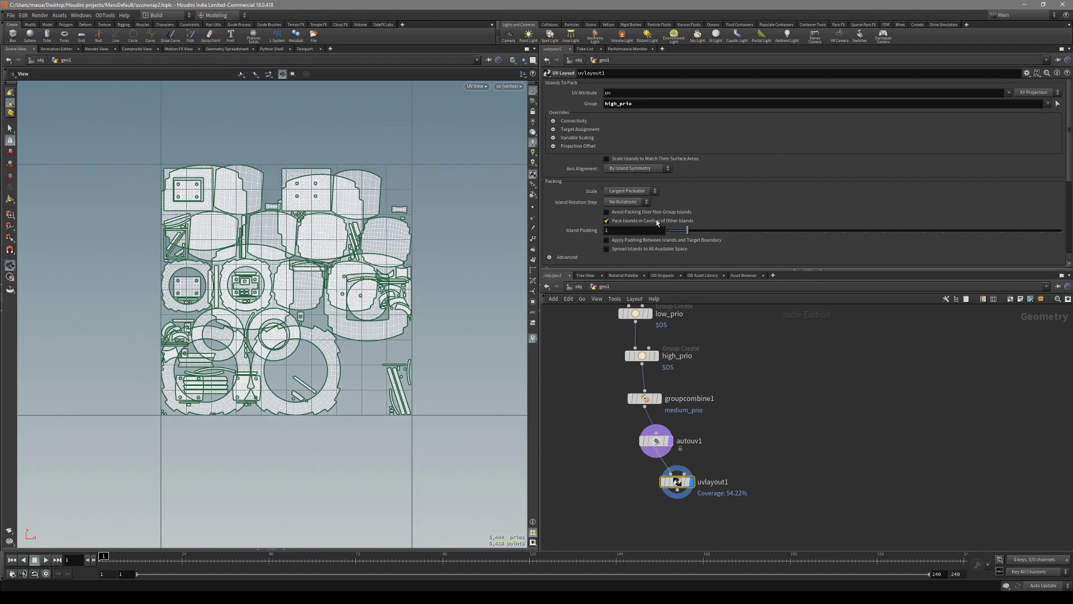
pyautogui.click(606, 248)
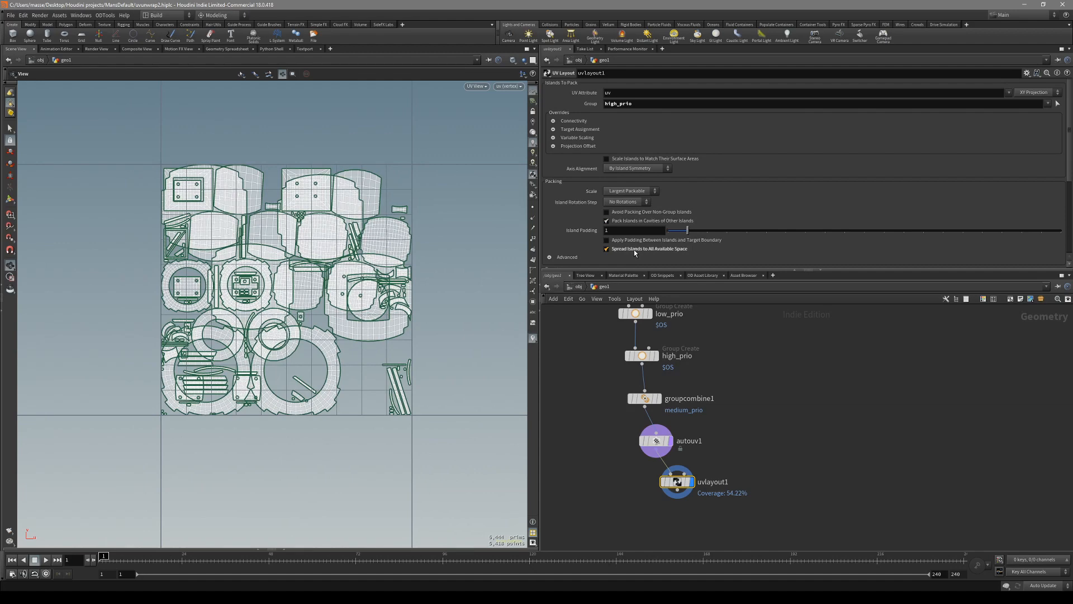
pyautogui.click(606, 240)
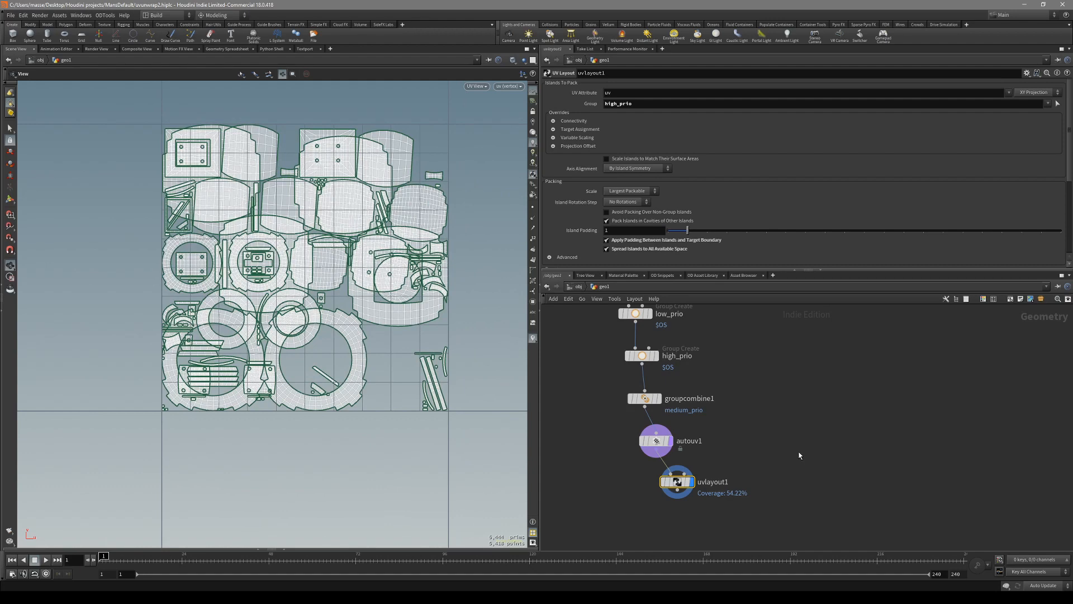
# Step: Add a second UV Layout for low_prio that avoids packing over non-group islands
pyautogui.press('Tab')
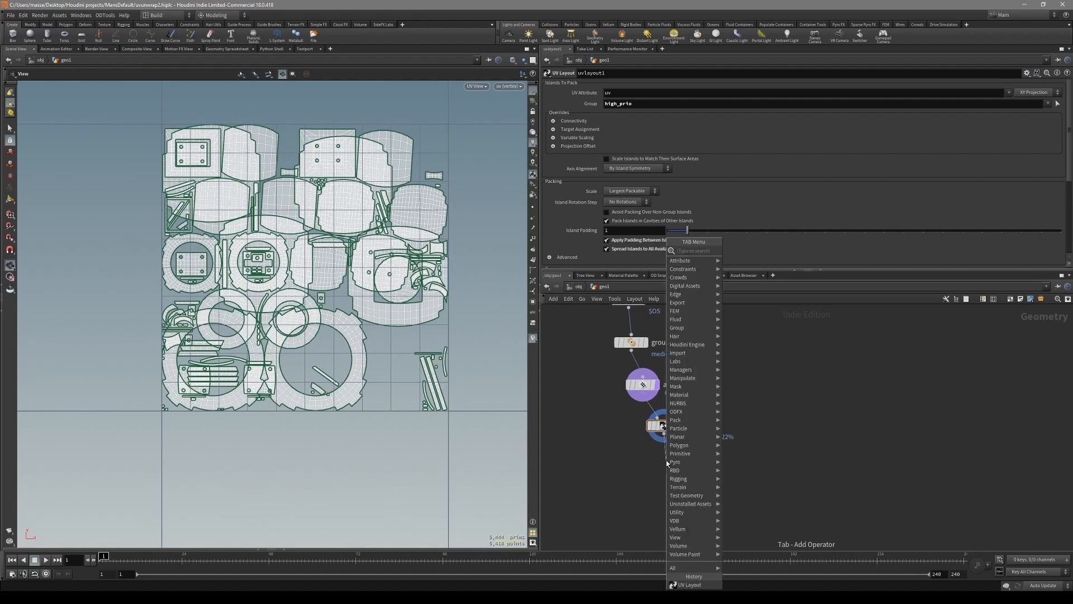
pyautogui.write('uv')
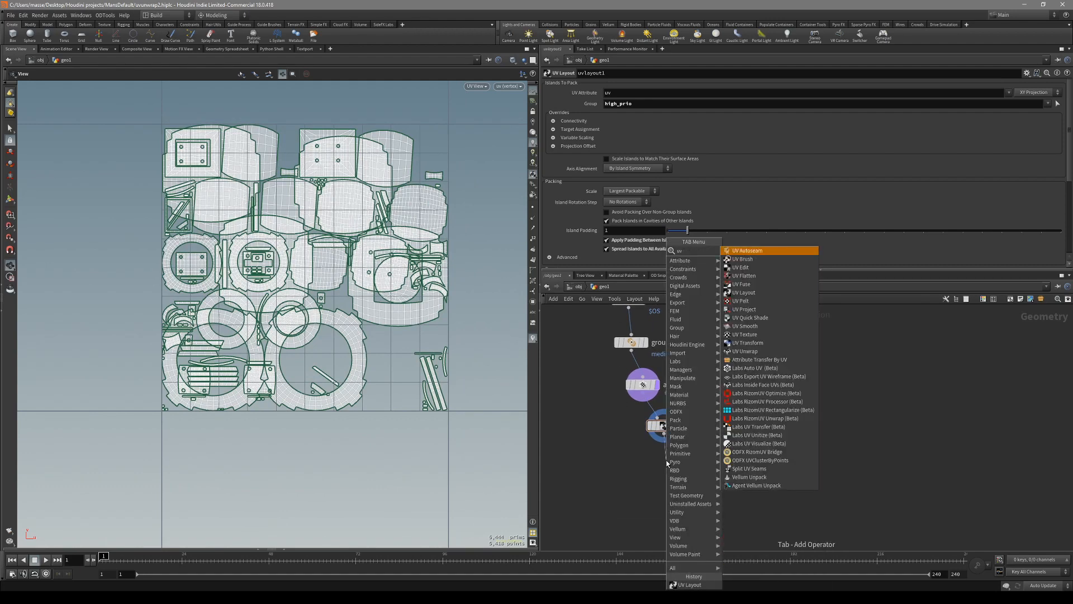
pyautogui.click(743, 293)
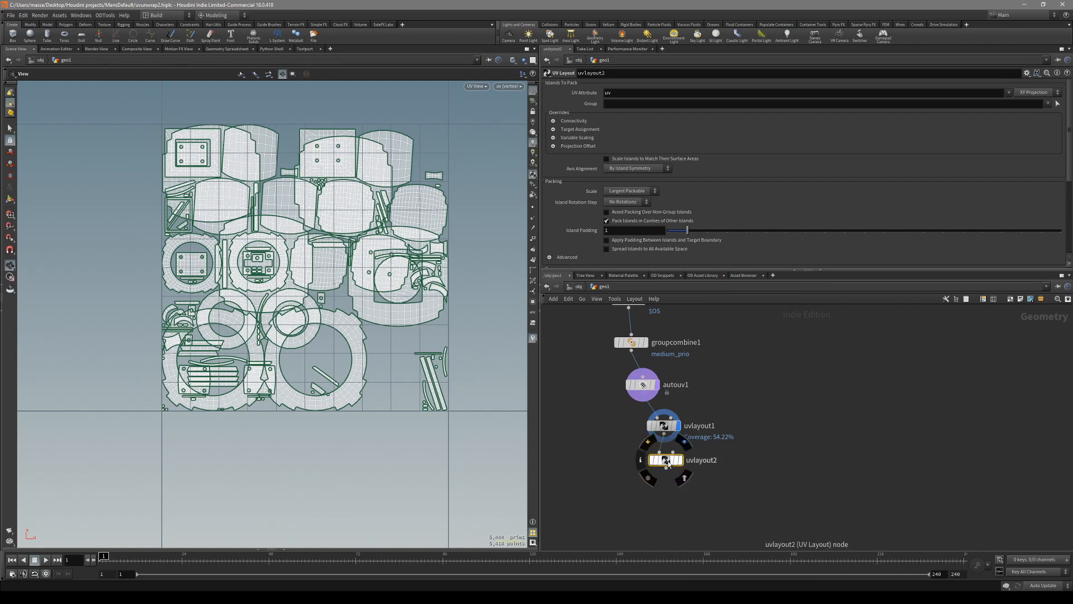
pyautogui.click(1056, 103)
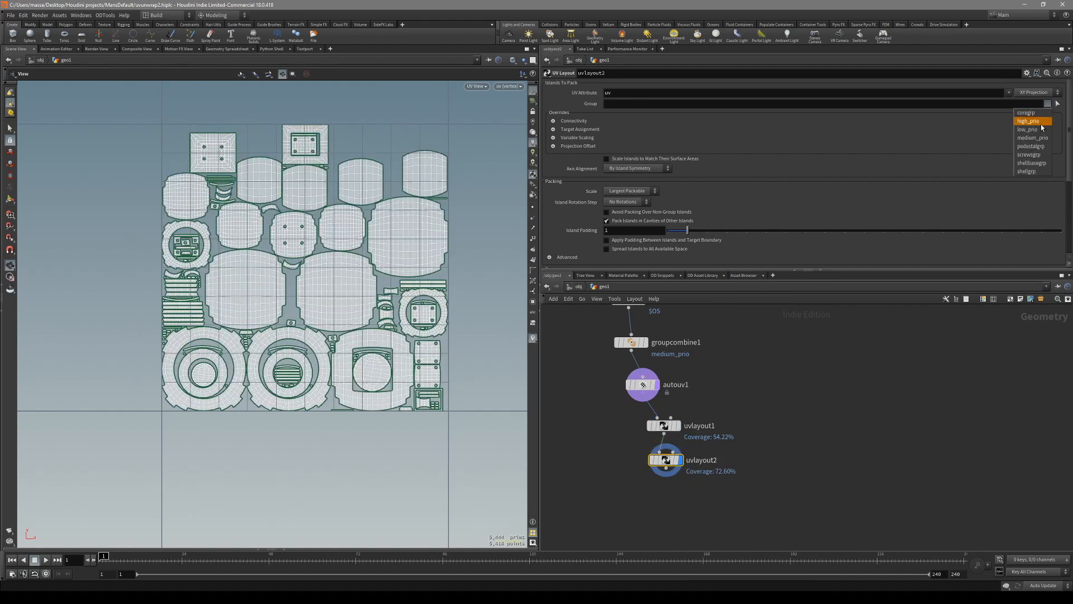
pyautogui.click(1028, 129)
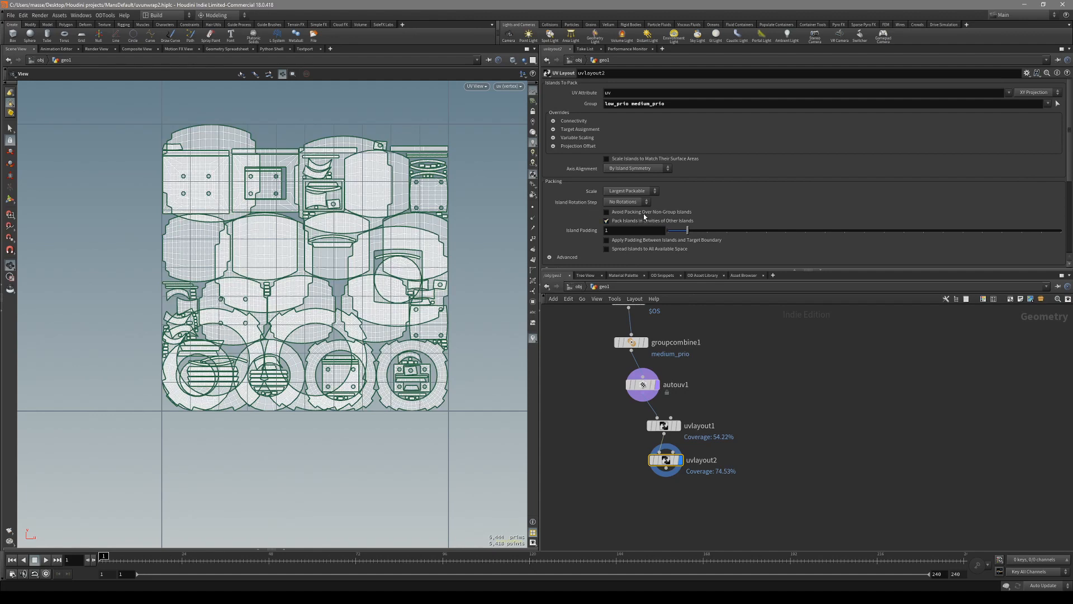
pyautogui.click(606, 211)
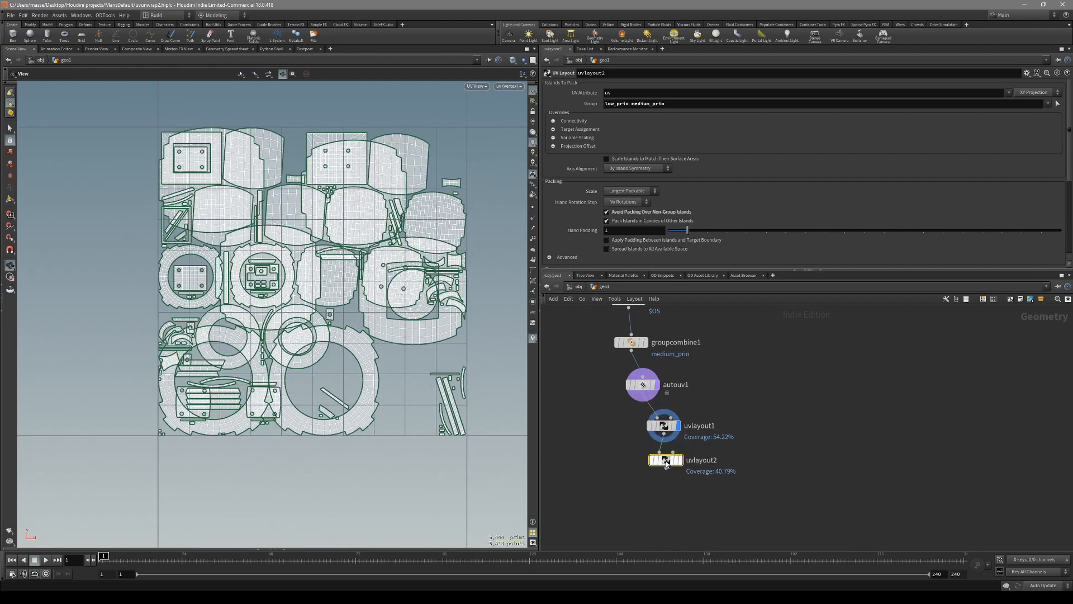
# Step: Compare both layout nodes' results and re-toggle Avoid Packing Over Non-Group Islands
pyautogui.click(664, 460)
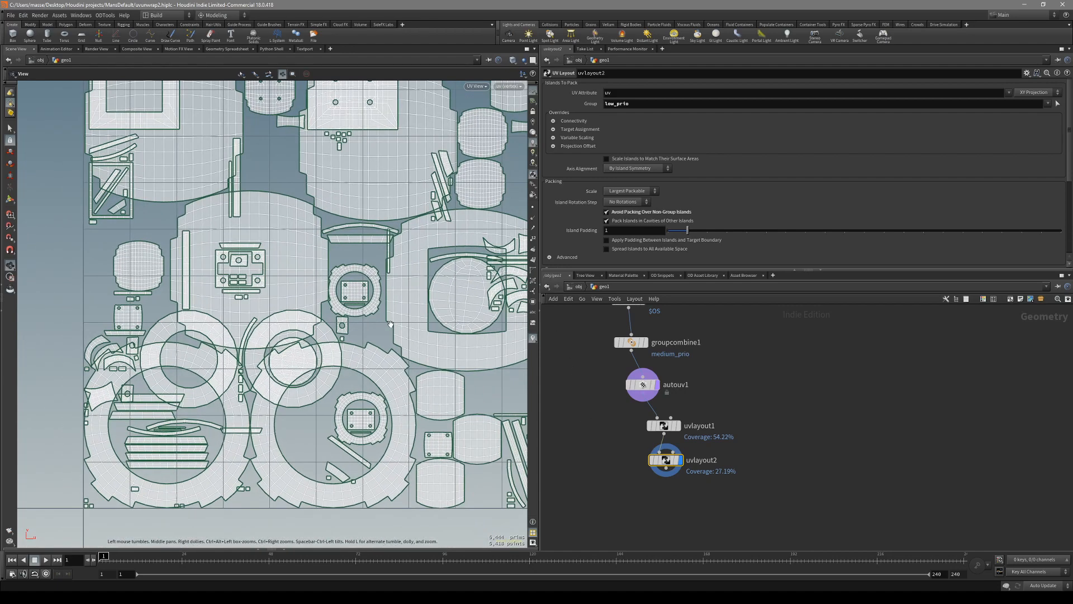
pyautogui.click(662, 425)
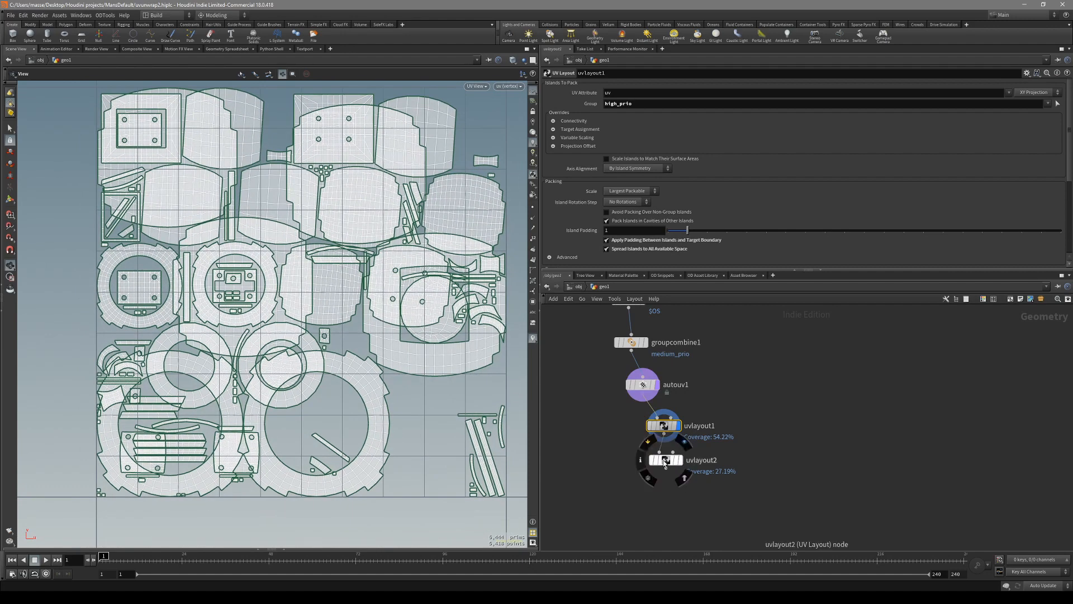
pyautogui.click(664, 459)
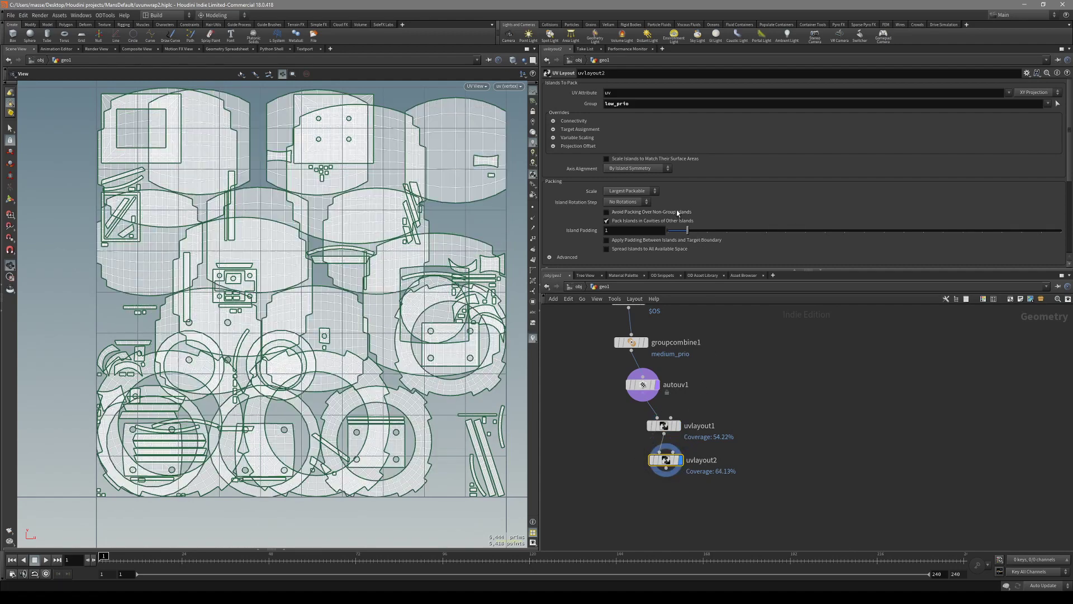
pyautogui.click(606, 211)
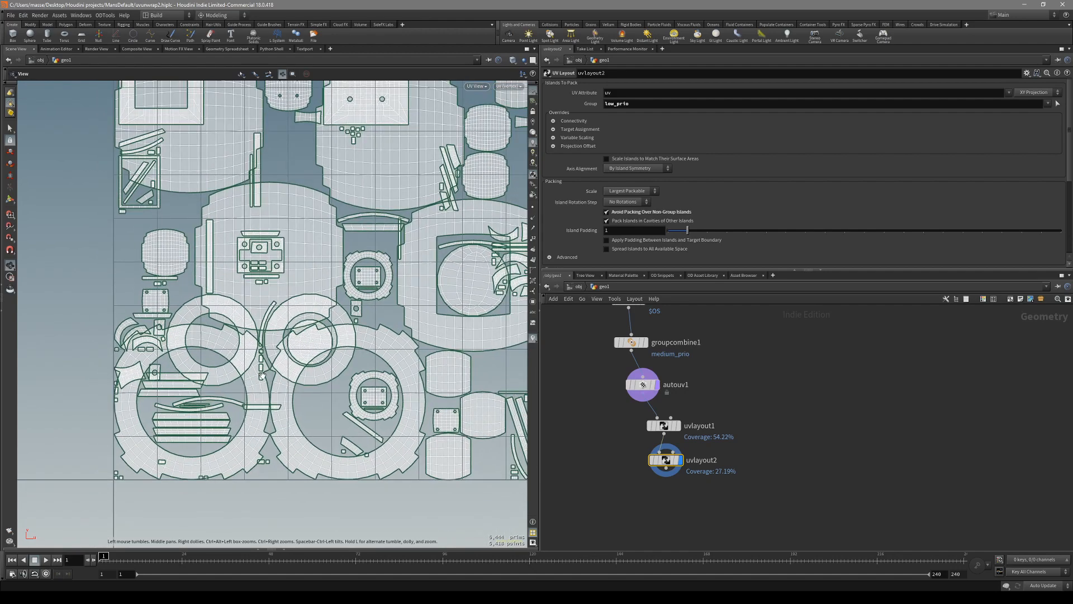
pyautogui.click(1056, 103)
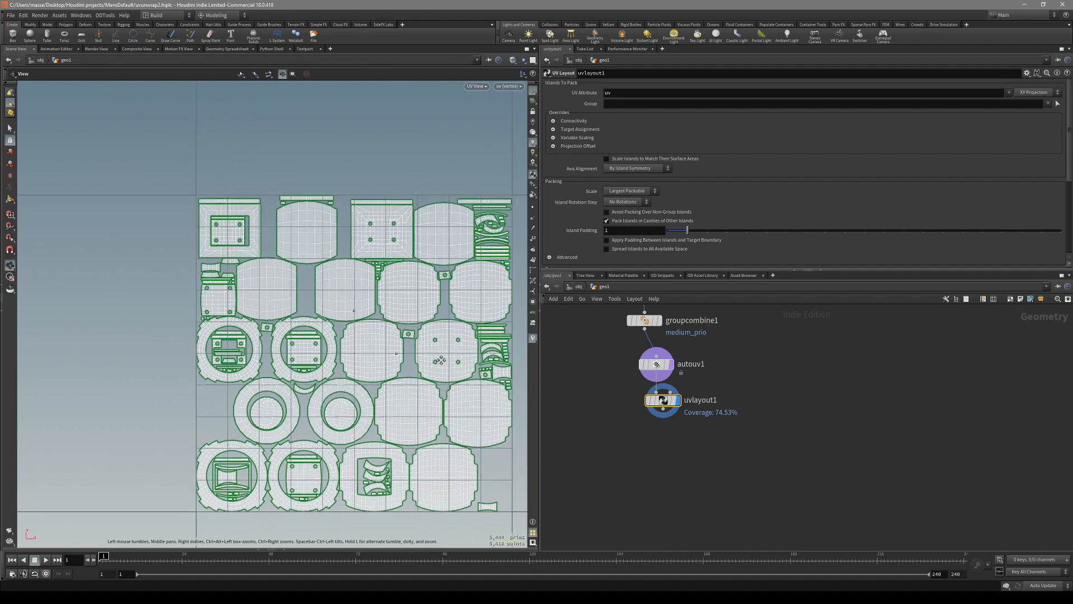
# Step: Activate the UV Layout node's interactive packing tool on the islands at about 75% coverage
pyautogui.click(662, 414)
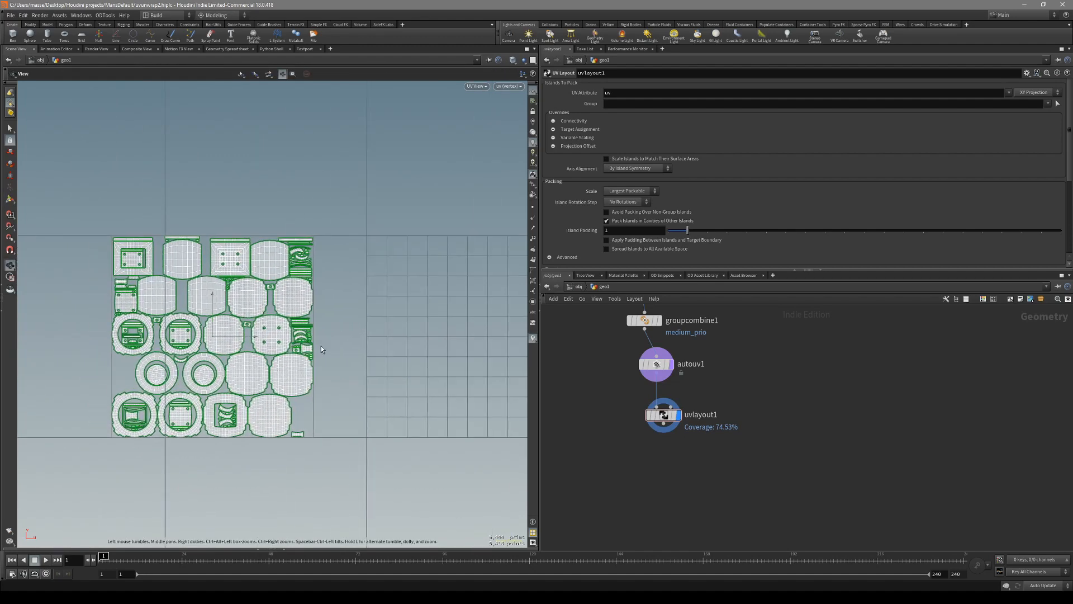
pyautogui.click(661, 414)
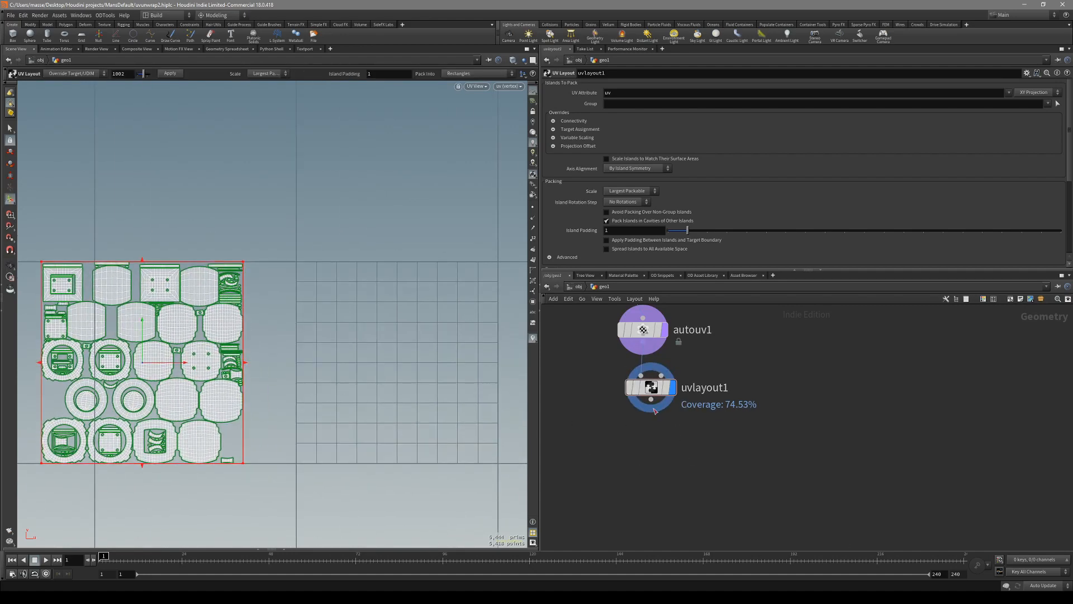
# Step: Add a low_prio UV Layout step, shrinking its islands to fixed scale 0.169
pyautogui.press('Tab')
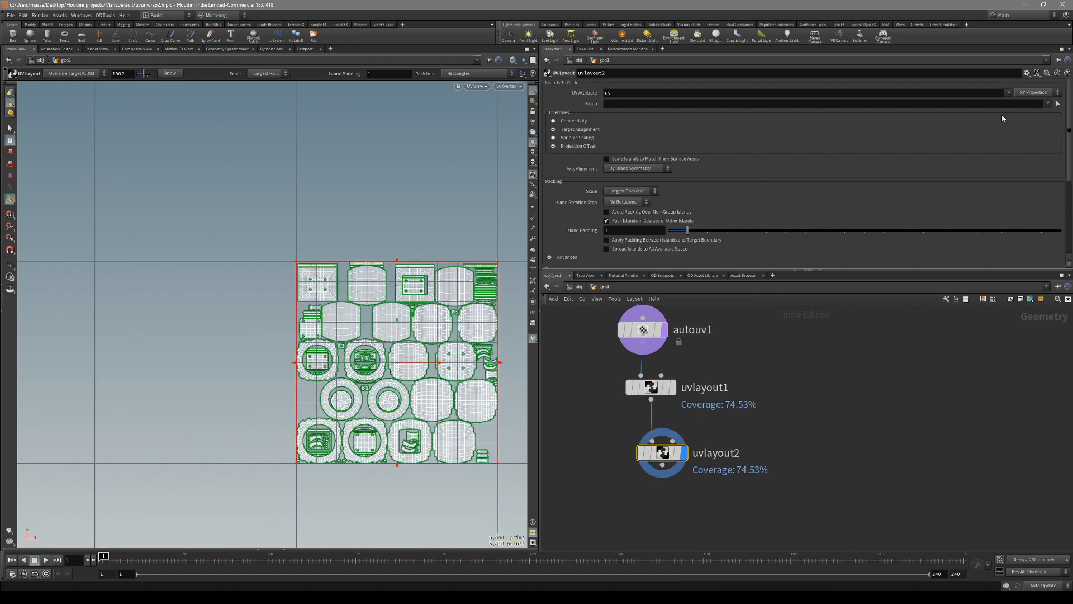
pyautogui.write('low_prio')
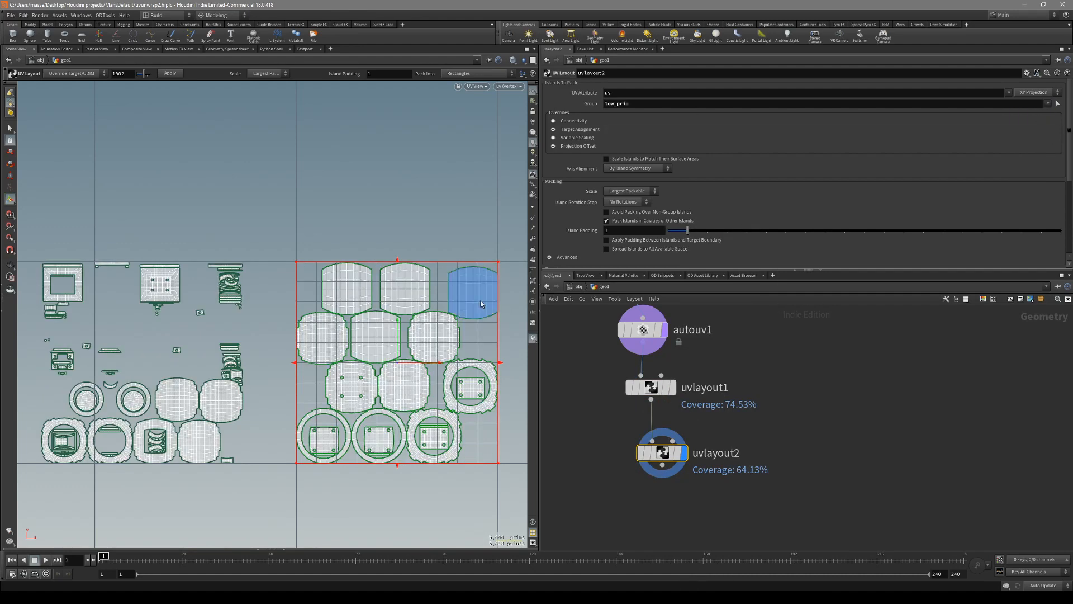
pyautogui.click(635, 169)
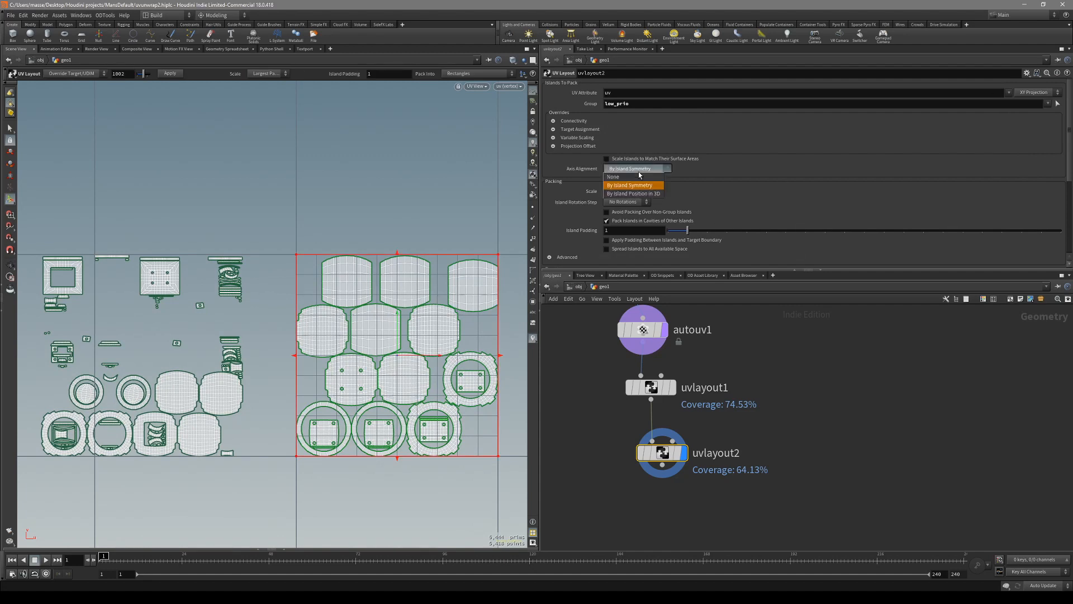
pyautogui.moveTo(630, 176)
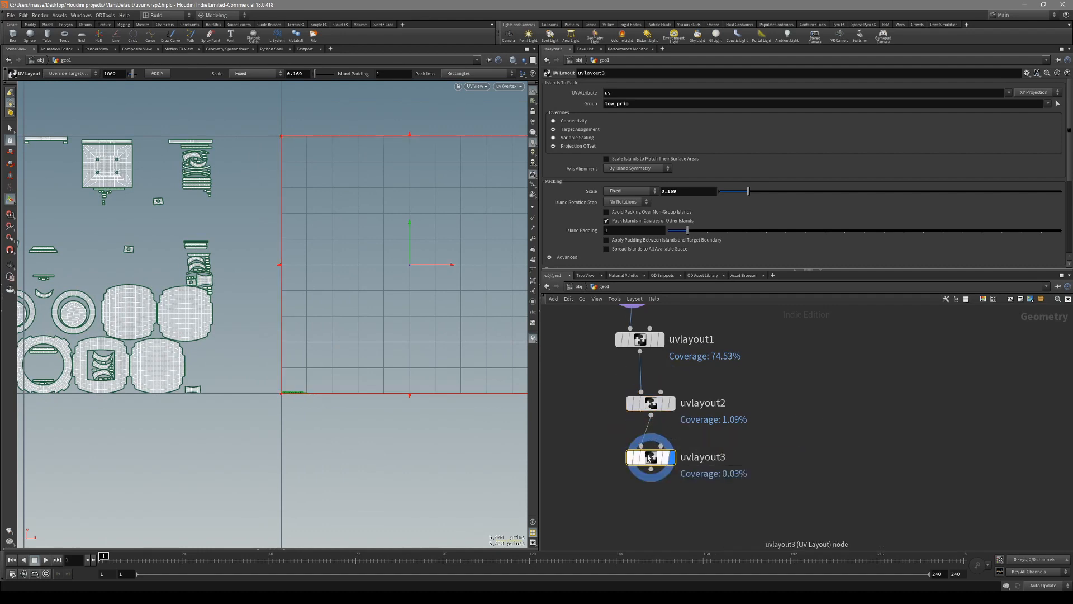
# Step: Make uvlayout3 pack high_prio islands while avoiding packing over non-group islands
pyautogui.click(1055, 104)
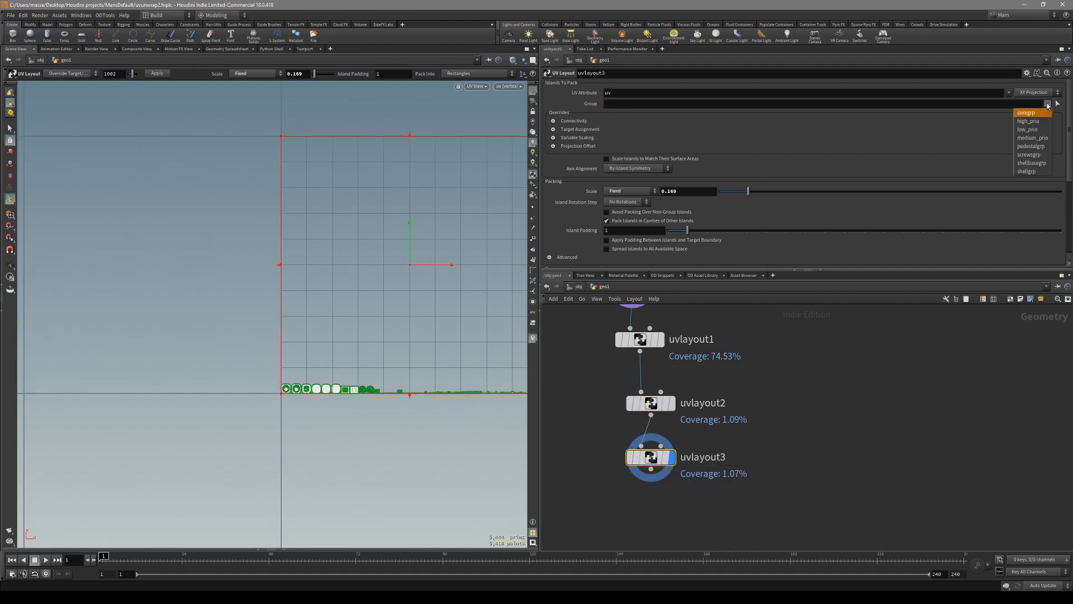
pyautogui.click(1027, 120)
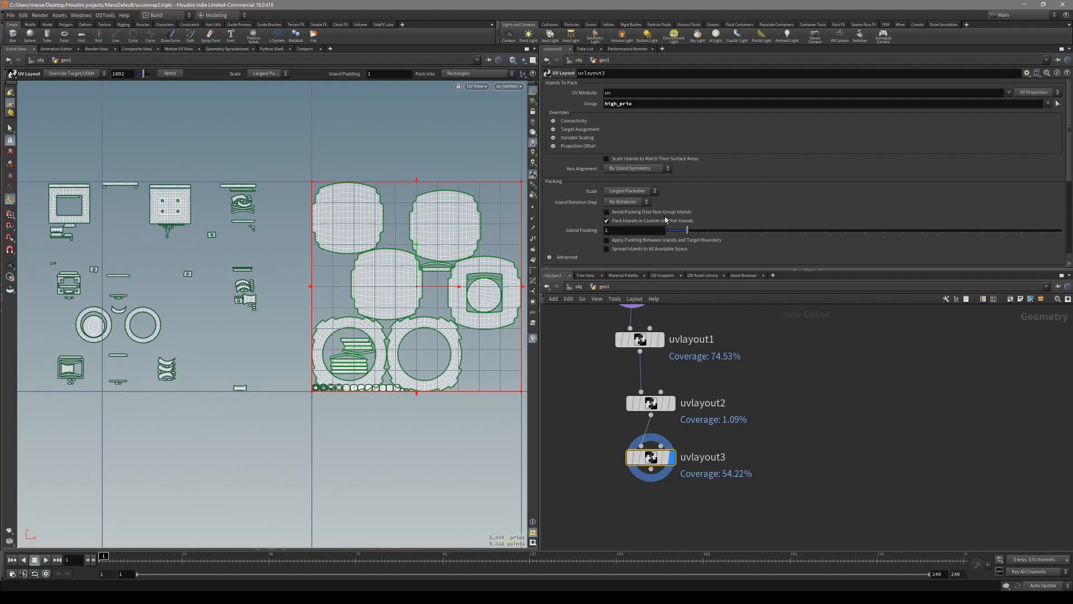
pyautogui.click(606, 211)
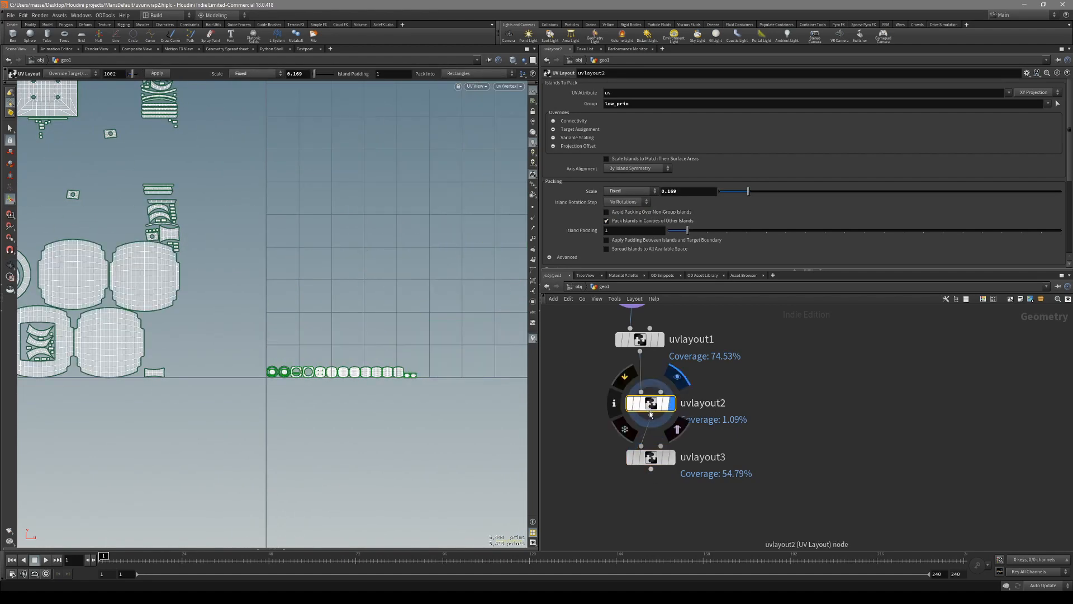
pyautogui.click(649, 456)
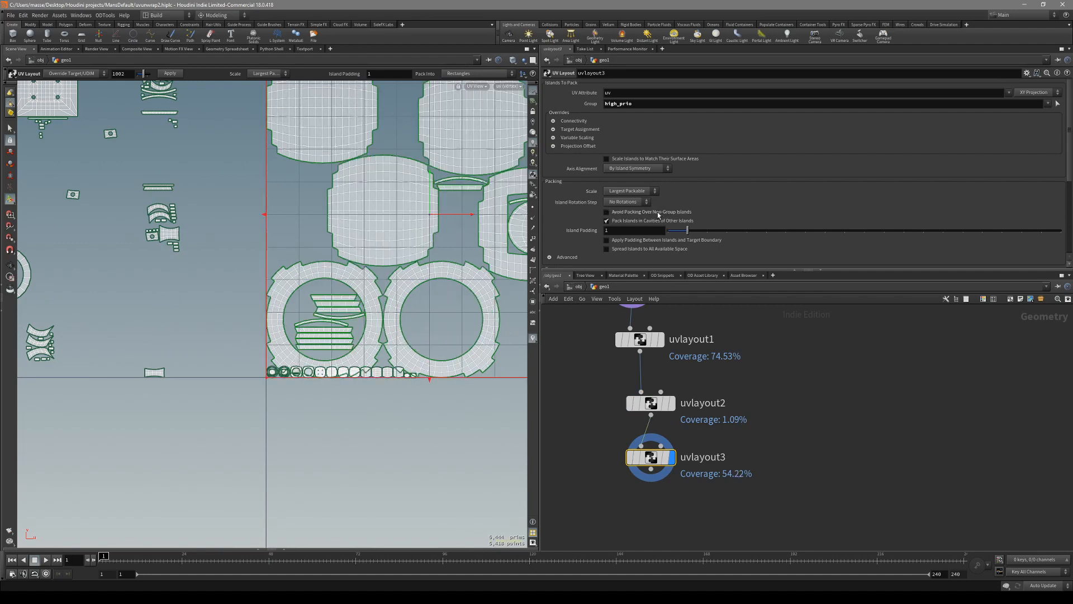
pyautogui.click(605, 211)
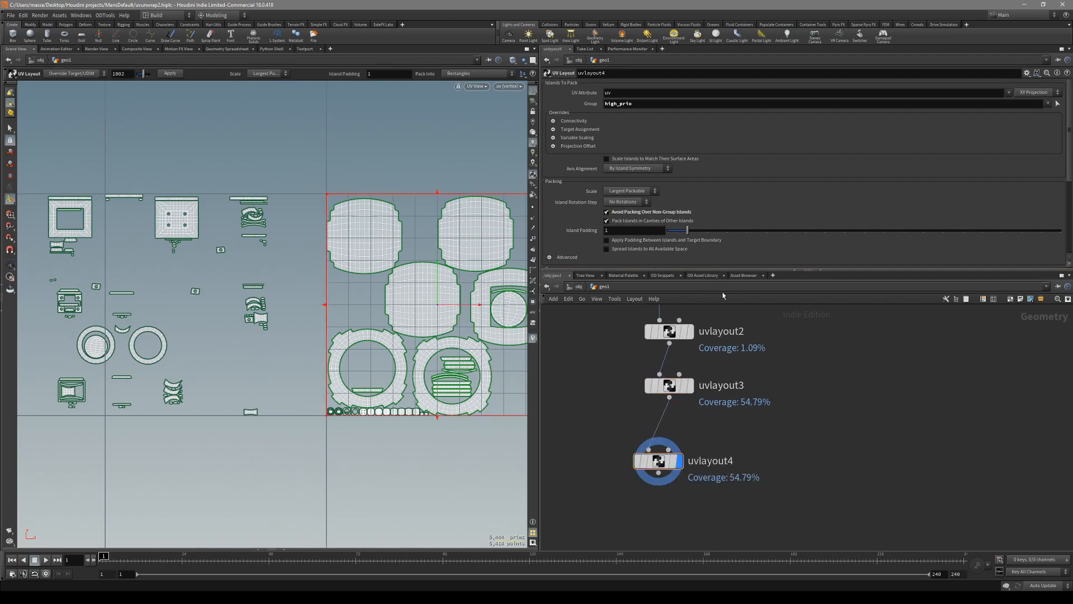
# Step: Set uvlayout4's Group to medium_prio and compare results across uvlayout2 through uvlayout4
pyautogui.click(1056, 103)
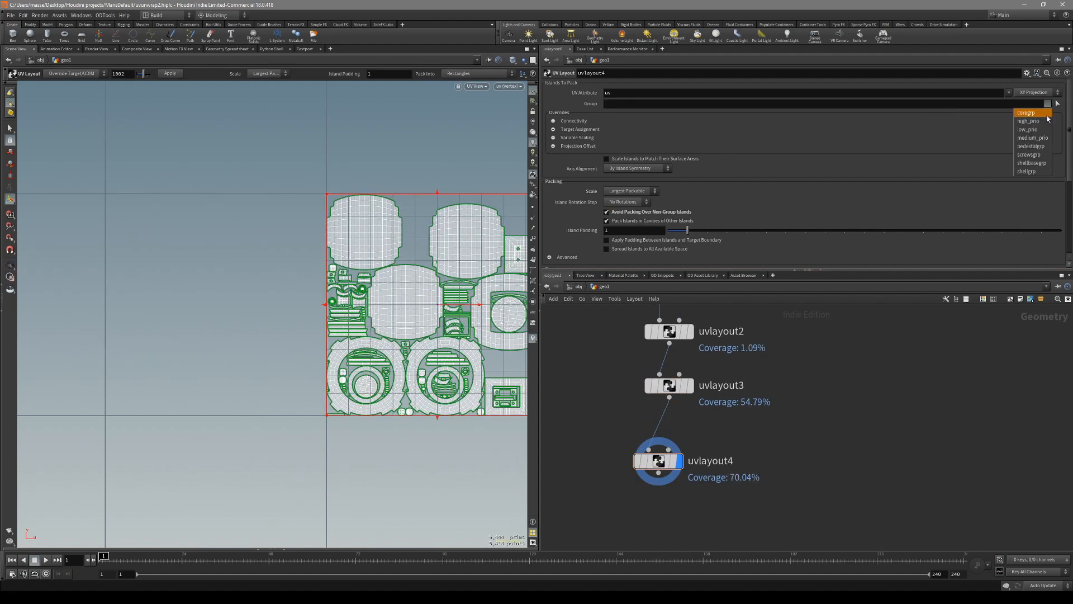
pyautogui.click(1027, 138)
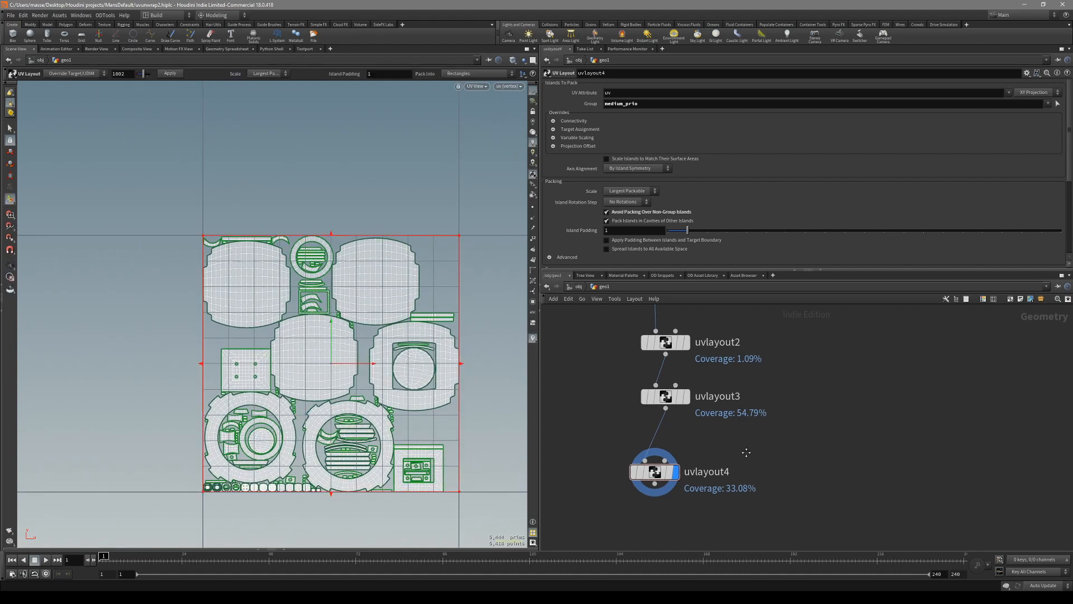
pyautogui.click(635, 436)
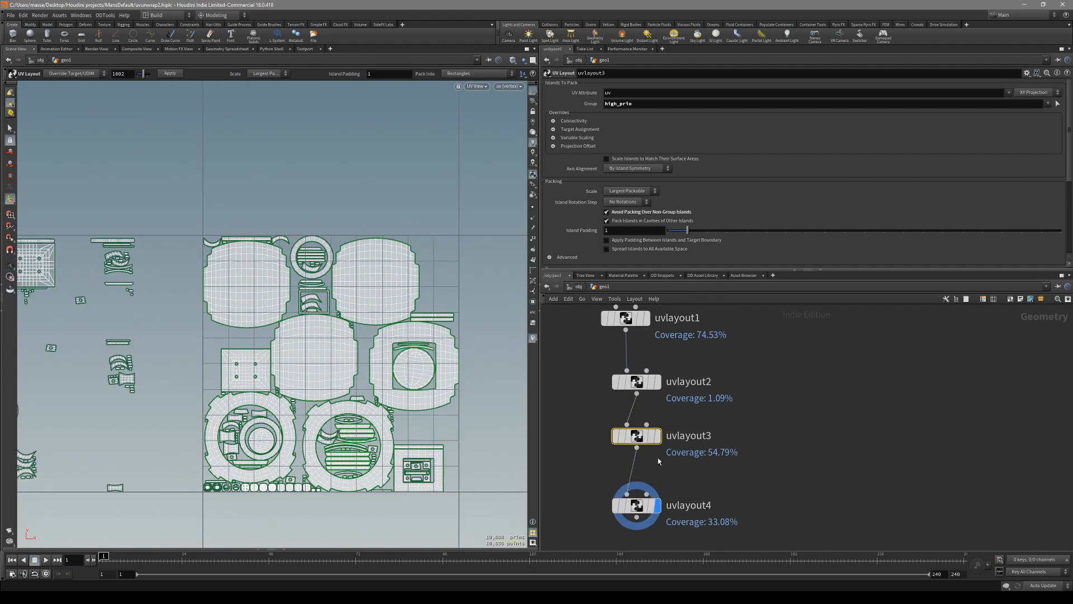
pyautogui.click(635, 504)
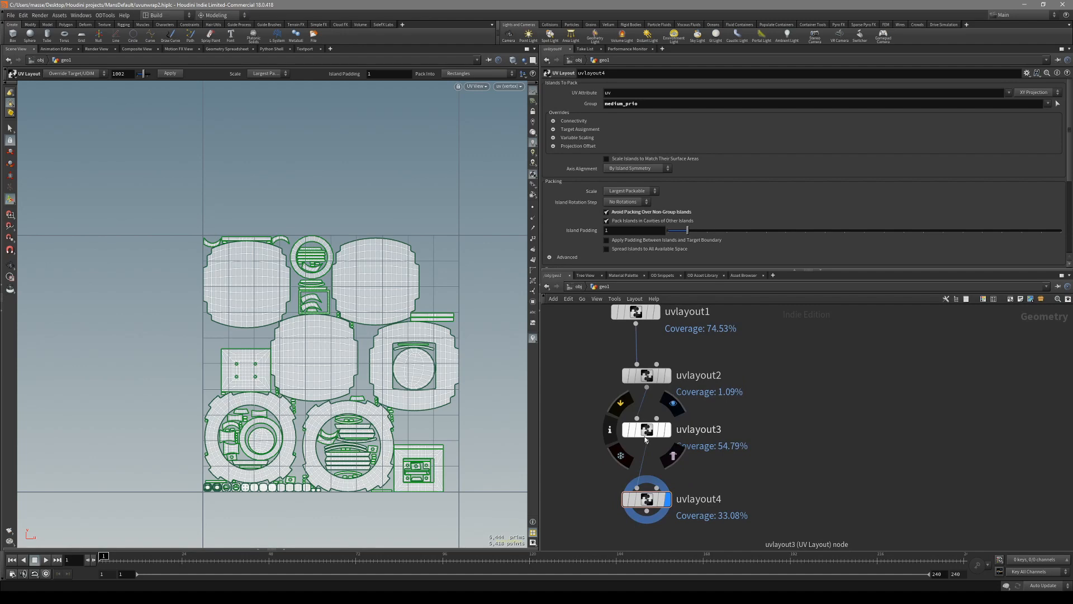
pyautogui.click(645, 429)
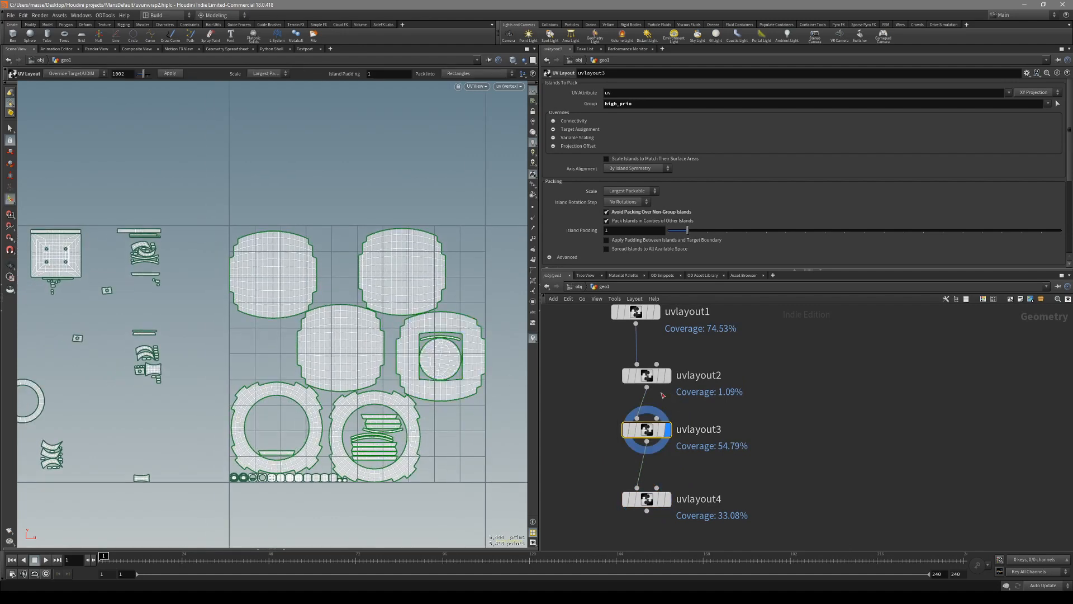
pyautogui.click(646, 375)
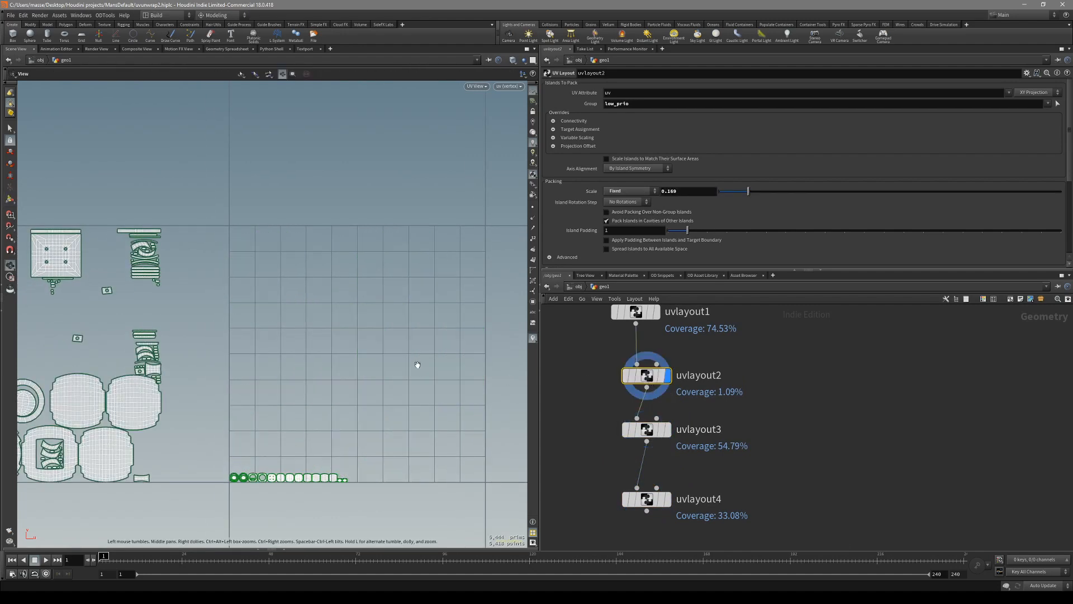
pyautogui.click(475, 86)
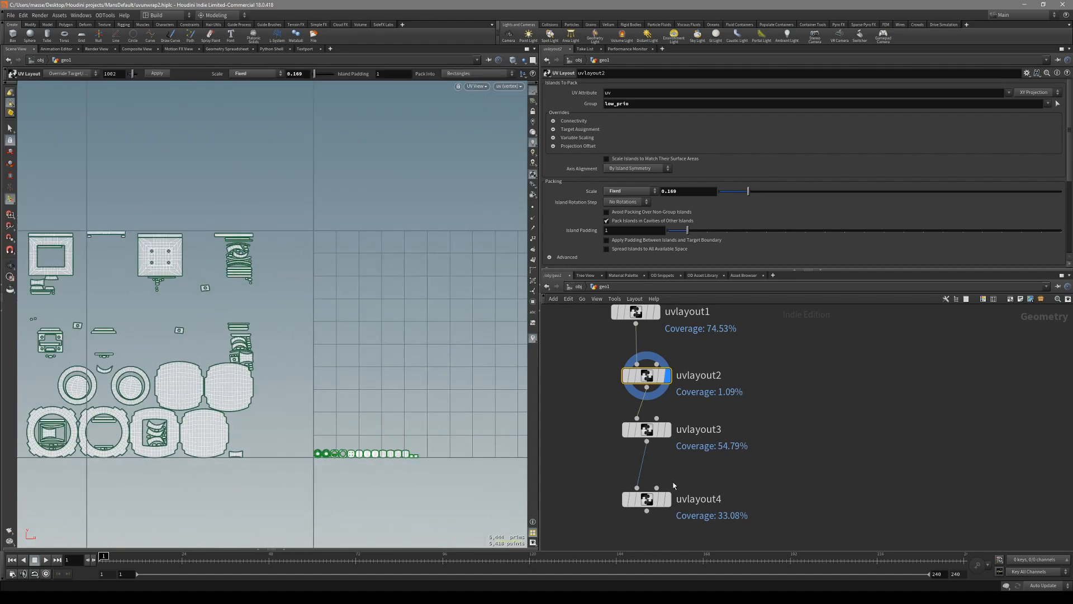
pyautogui.click(644, 498)
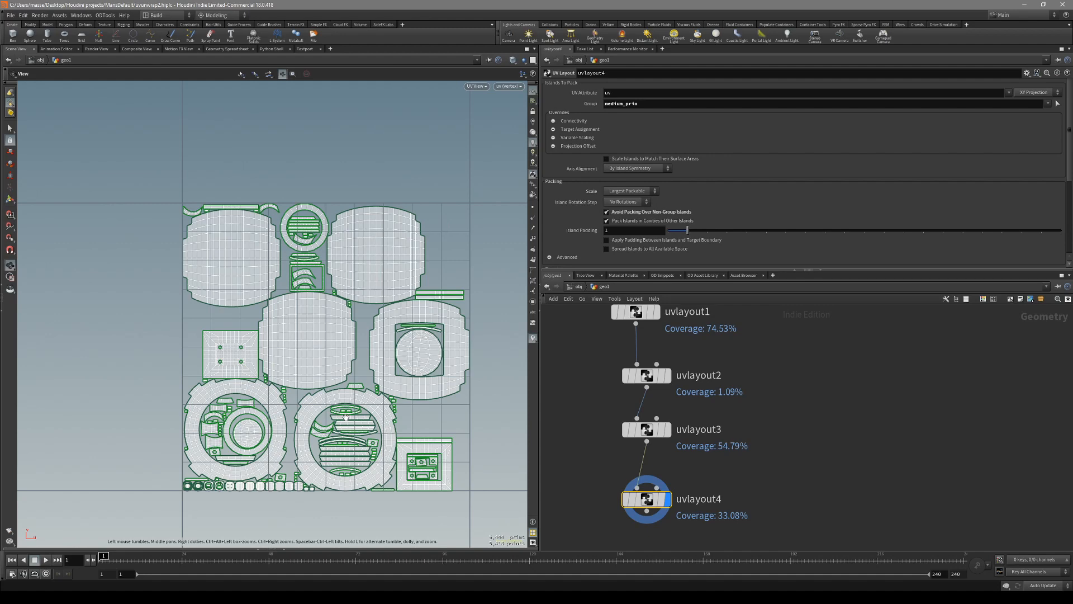
# Step: Switch to Perspective view and place a Labs UV Visualize node below uvlayout4
pyautogui.click(475, 86)
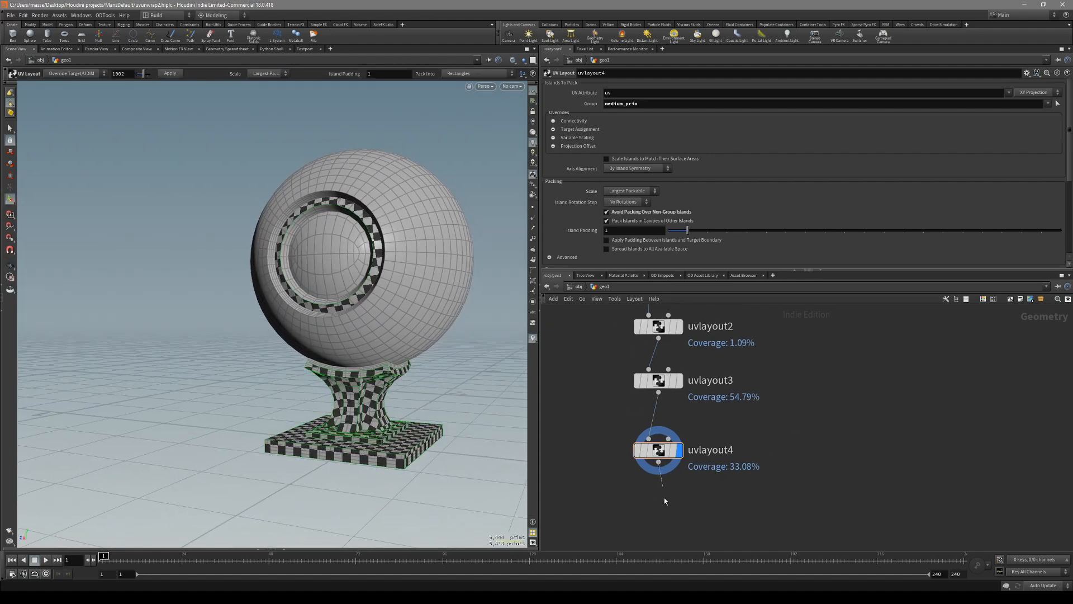
pyautogui.press('Tab')
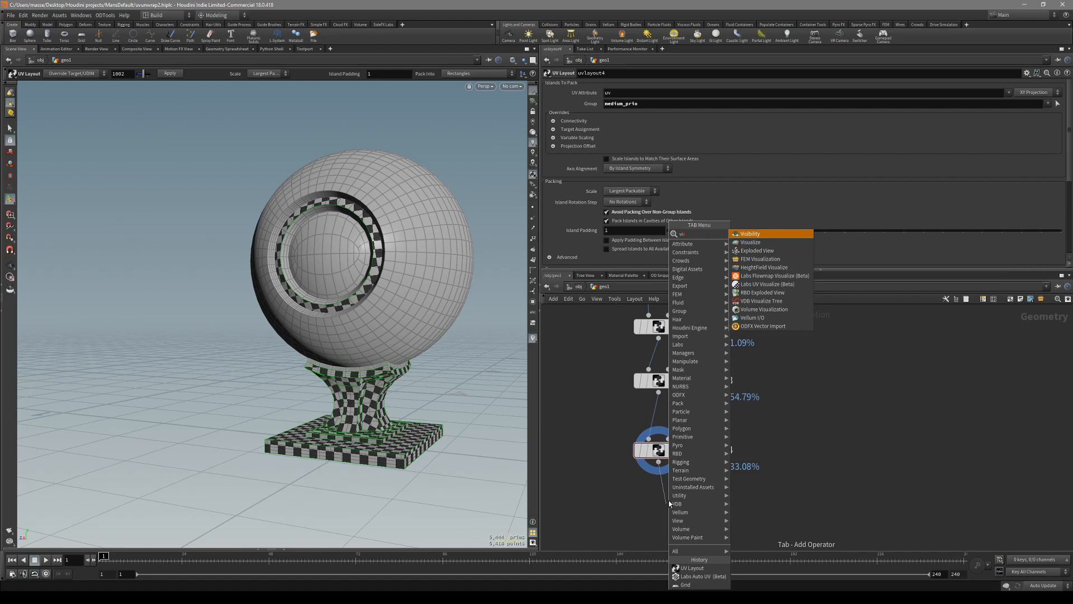
pyautogui.click(766, 284)
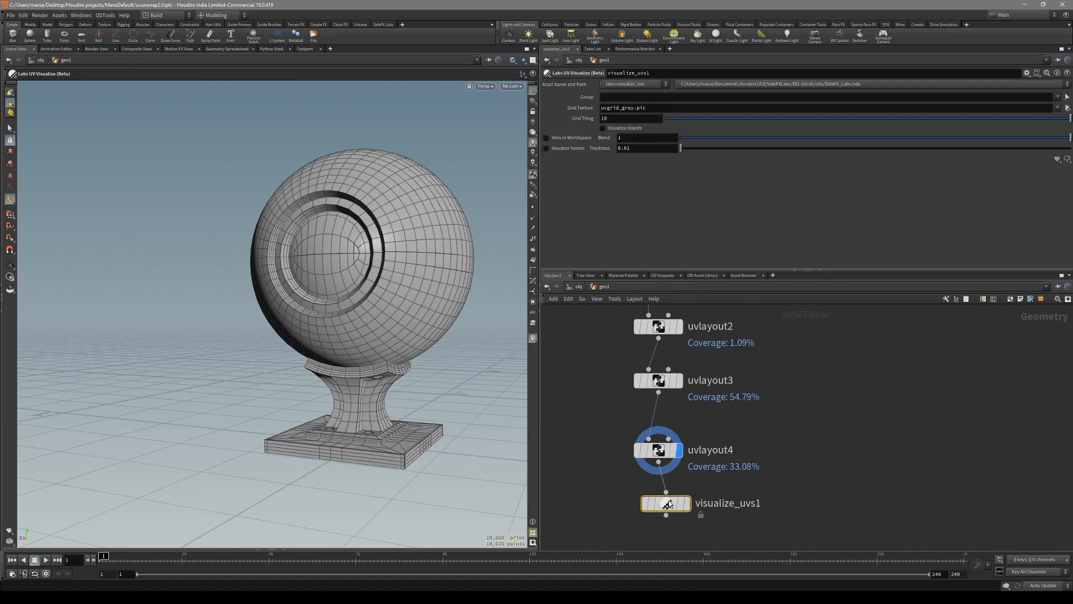
pyautogui.click(665, 504)
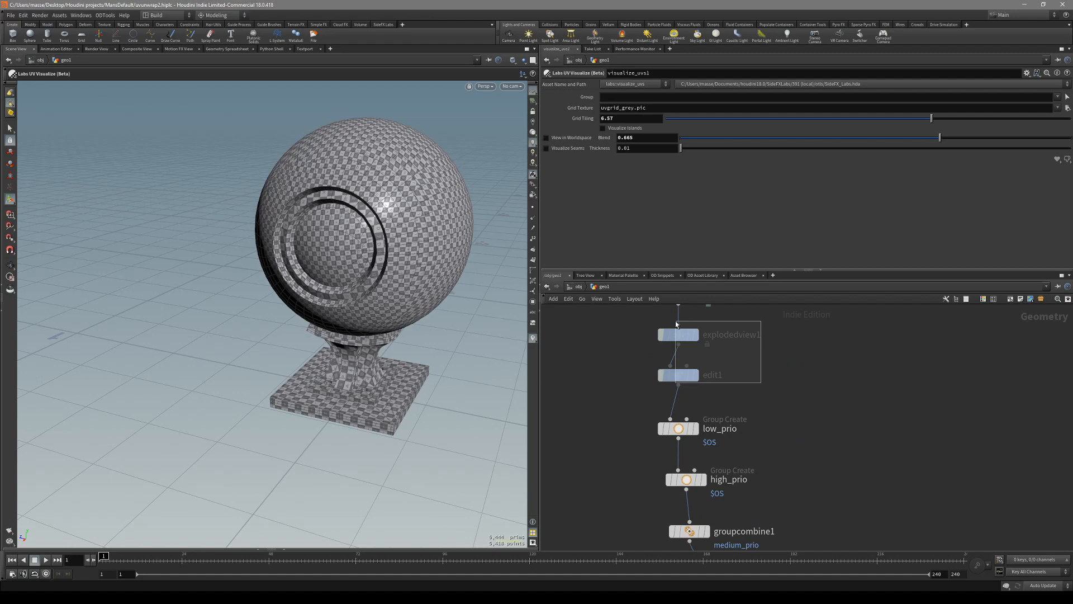
pyautogui.click(677, 374)
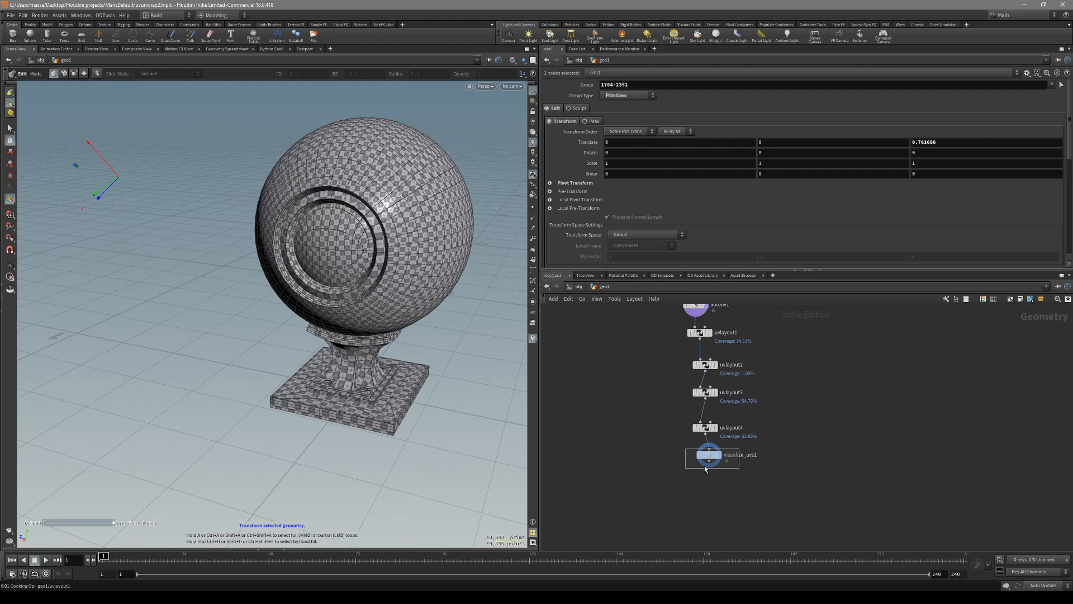
pyautogui.click(708, 455)
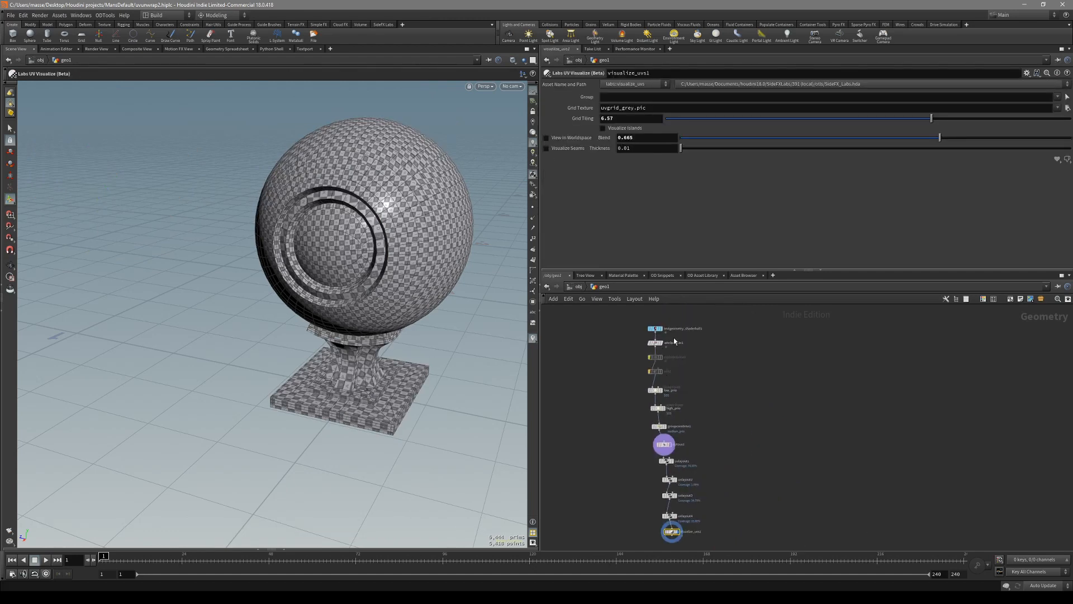